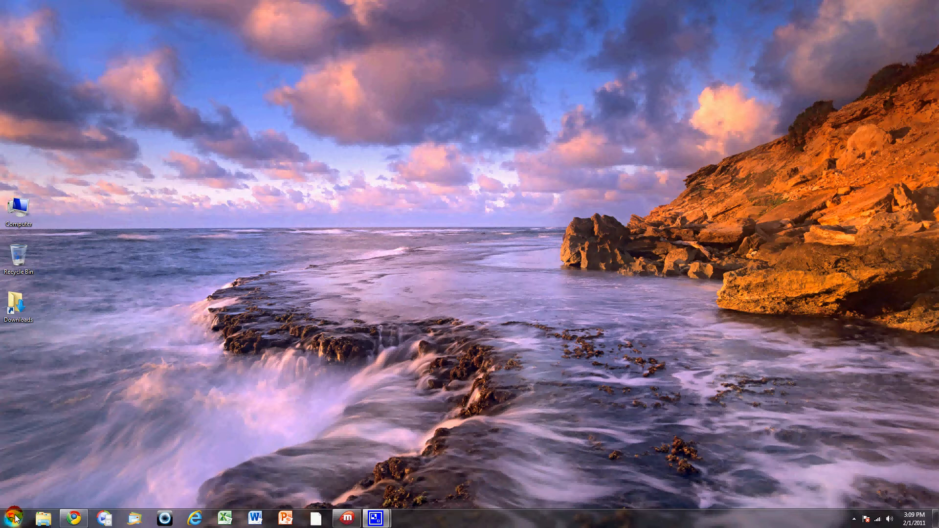
# Close Disk Defragmenter and relaunch it from Accessories > System Tools in the Start menu.
pyautogui.click(12, 517)
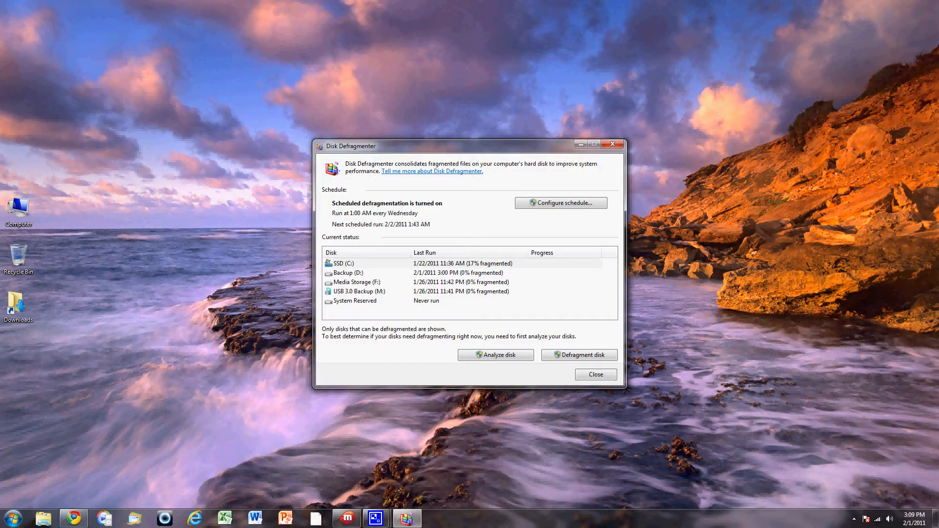
pyautogui.click(11, 518)
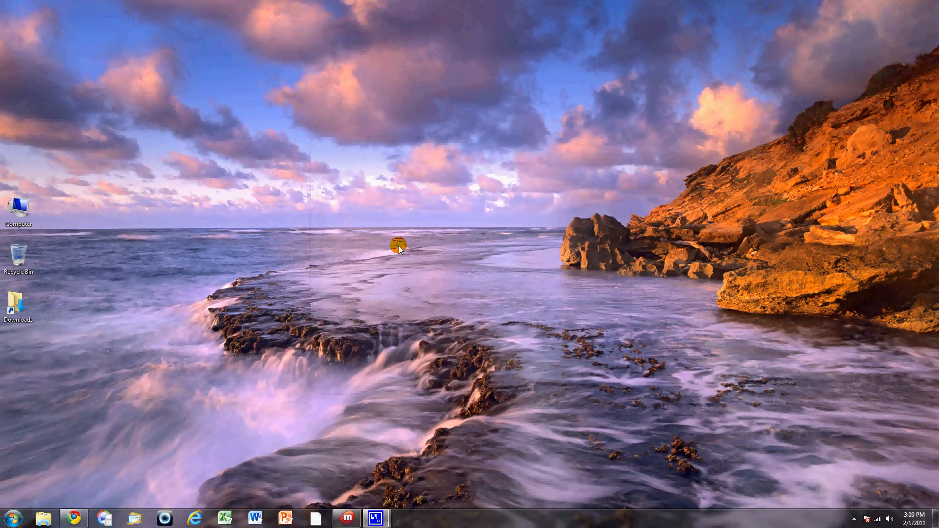
pyautogui.click(12, 518)
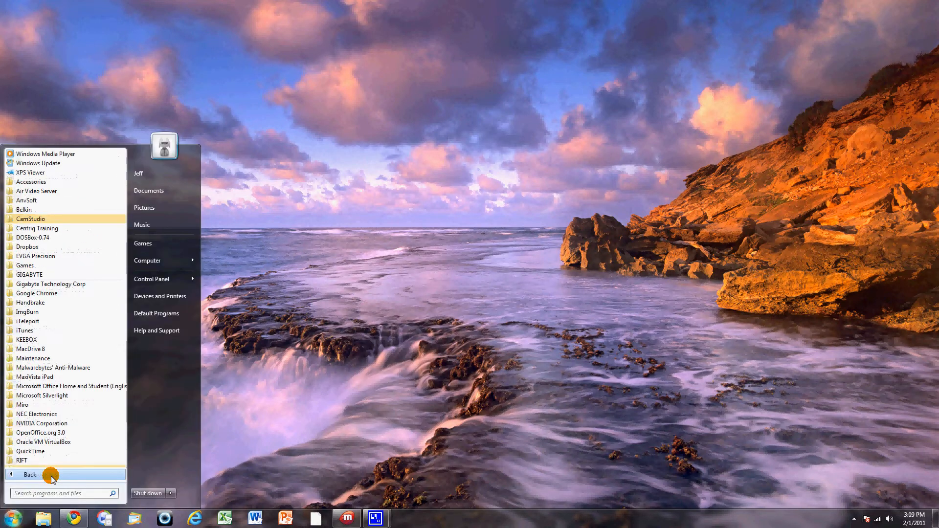
pyautogui.moveTo(30, 182)
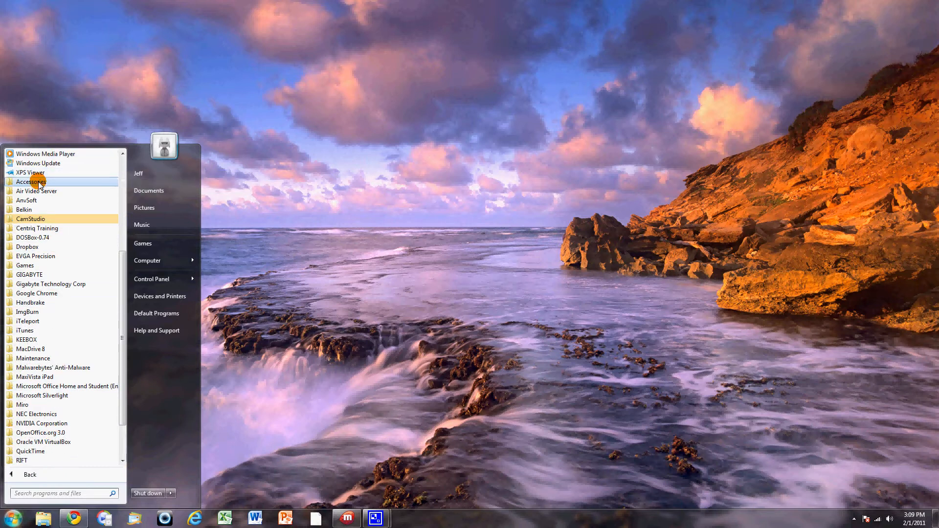
pyautogui.click(30, 182)
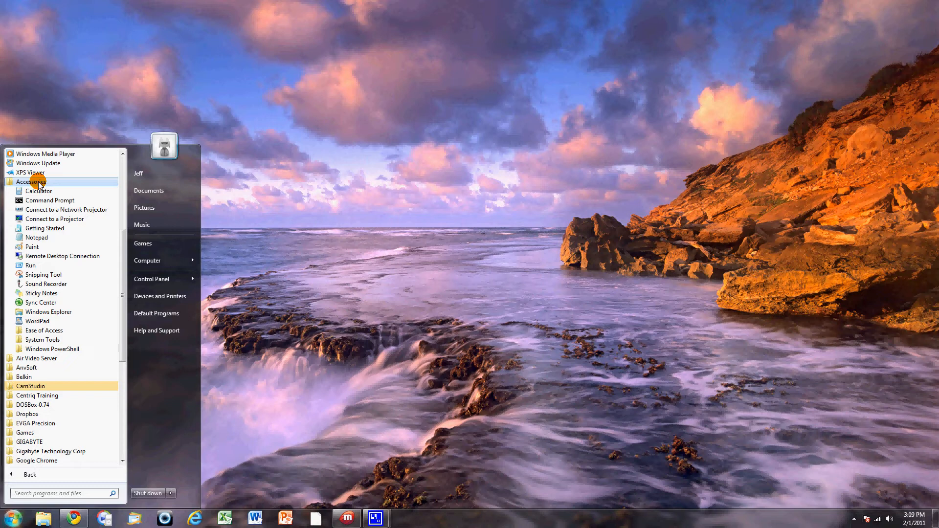
pyautogui.moveTo(51, 414)
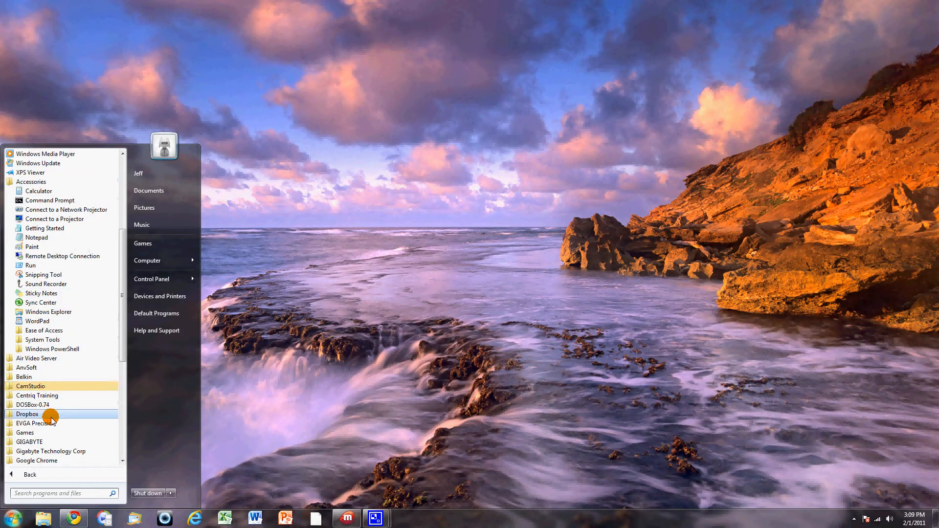
pyautogui.moveTo(64, 238)
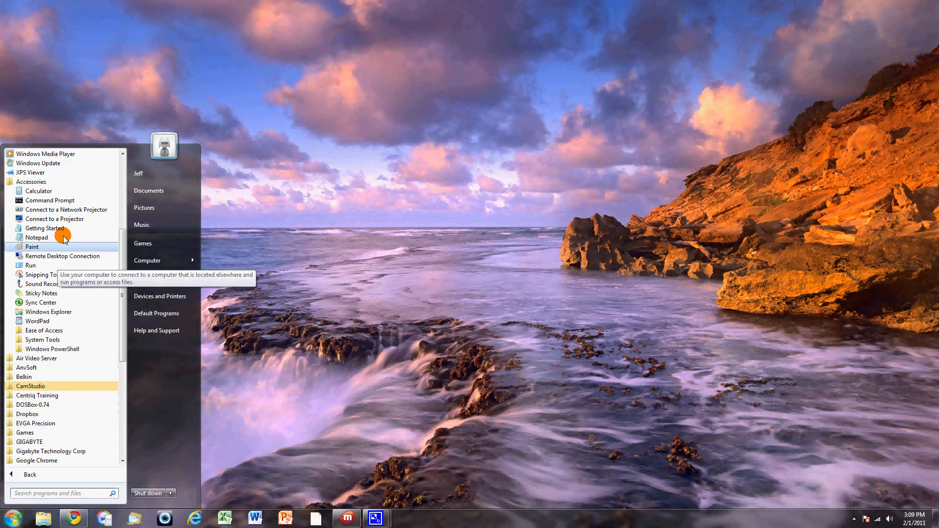
pyautogui.moveTo(51, 340)
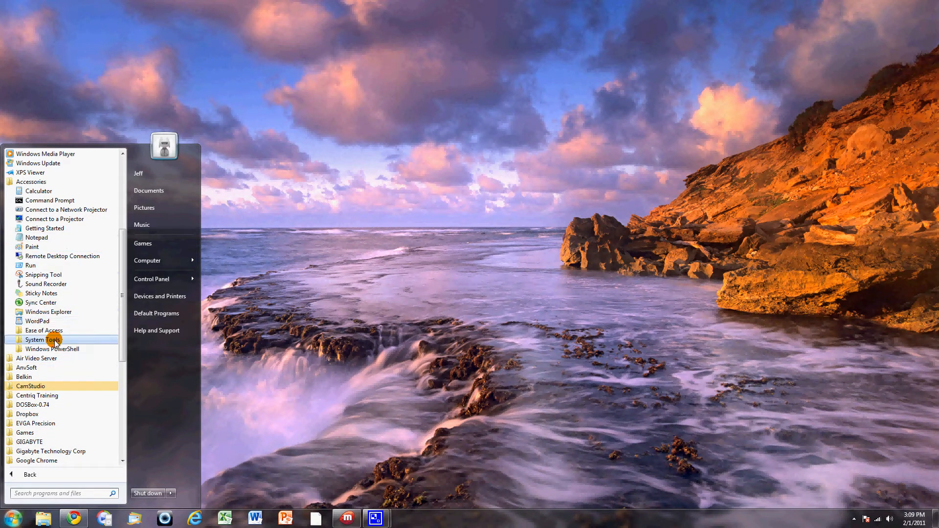
pyautogui.click(43, 339)
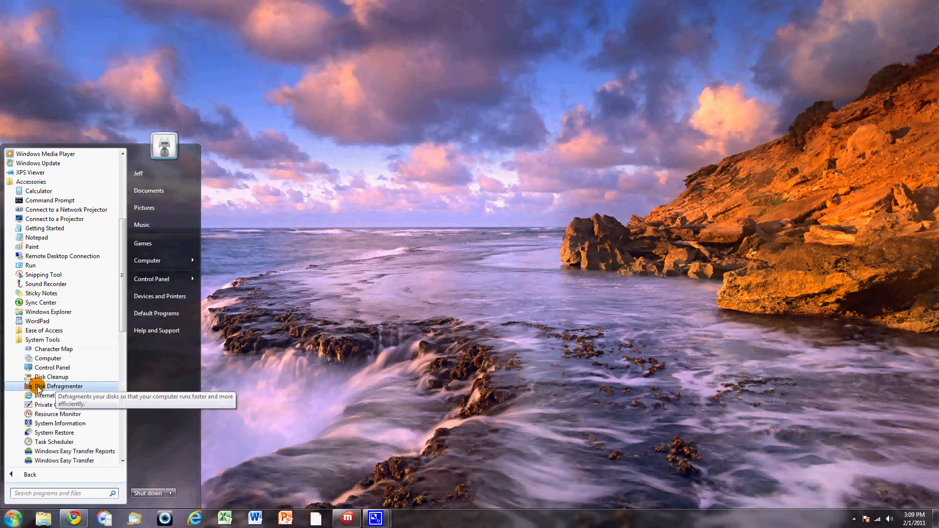
pyautogui.click(64, 387)
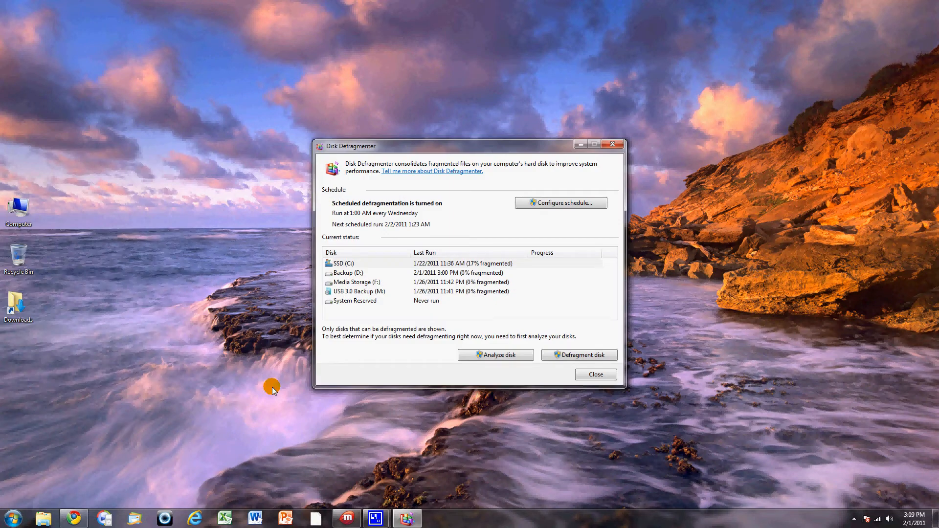
pyautogui.moveTo(403, 214)
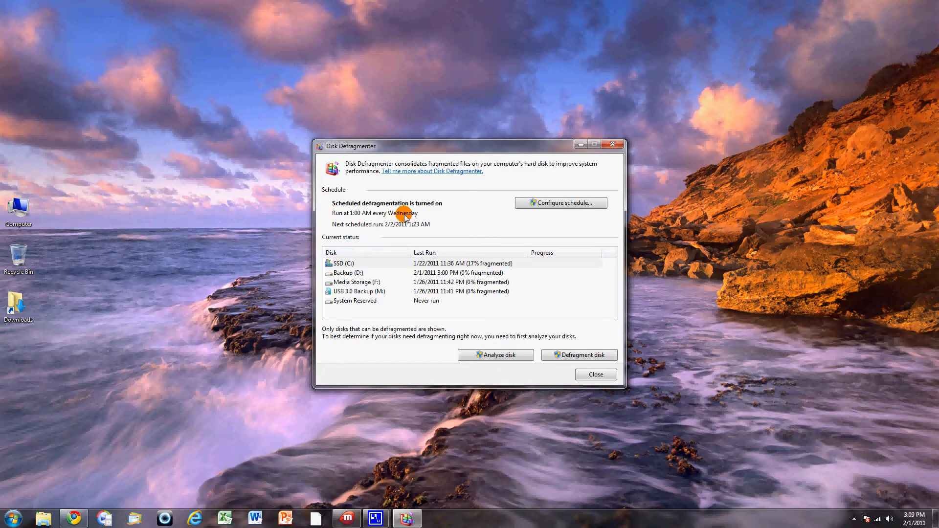
pyautogui.moveTo(500, 210)
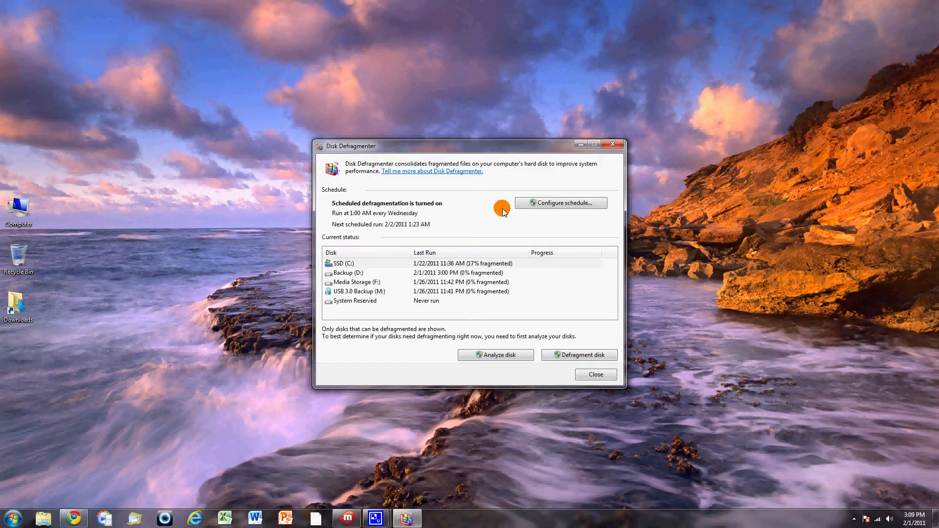
pyautogui.moveTo(523, 209)
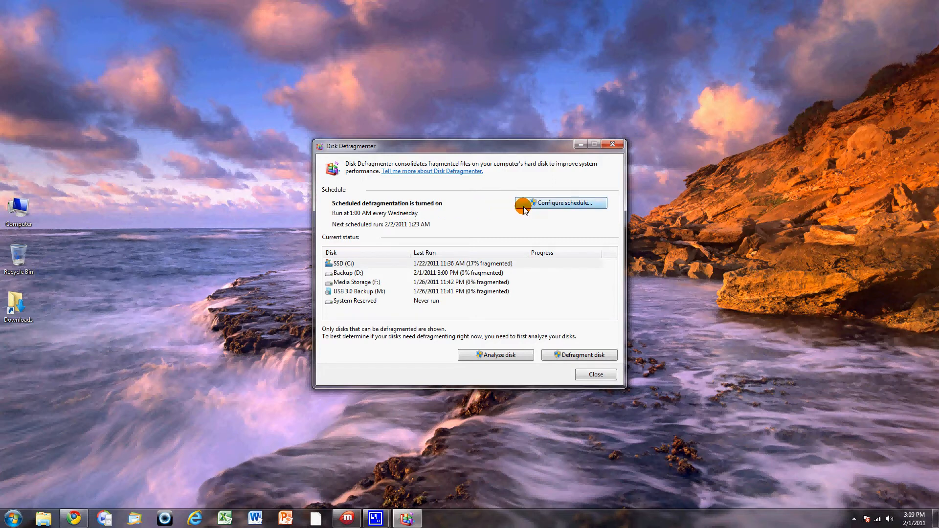
pyautogui.moveTo(545, 208)
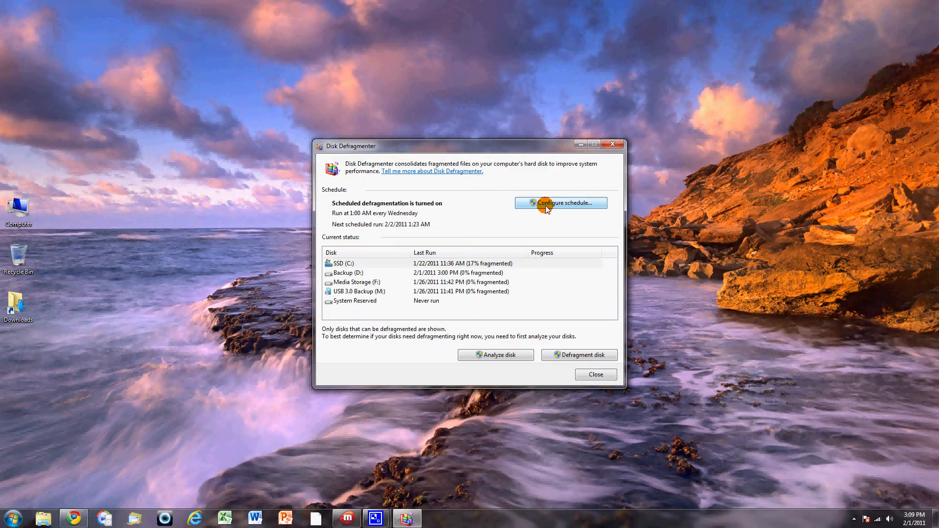
pyautogui.moveTo(524, 221)
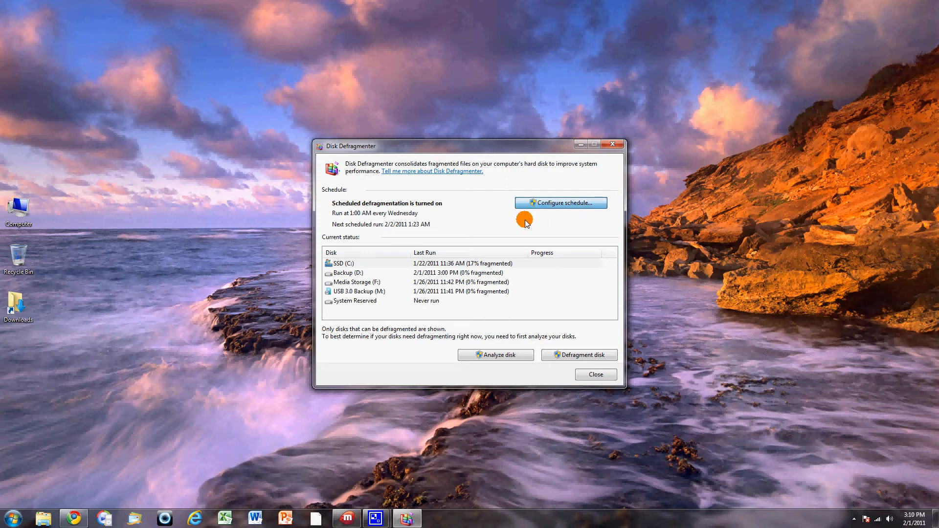
# Limit scheduled defragmentation to Media Storage (F:), leaving USB 3.0 Backup (M:) unchecked.
pyautogui.click(560, 203)
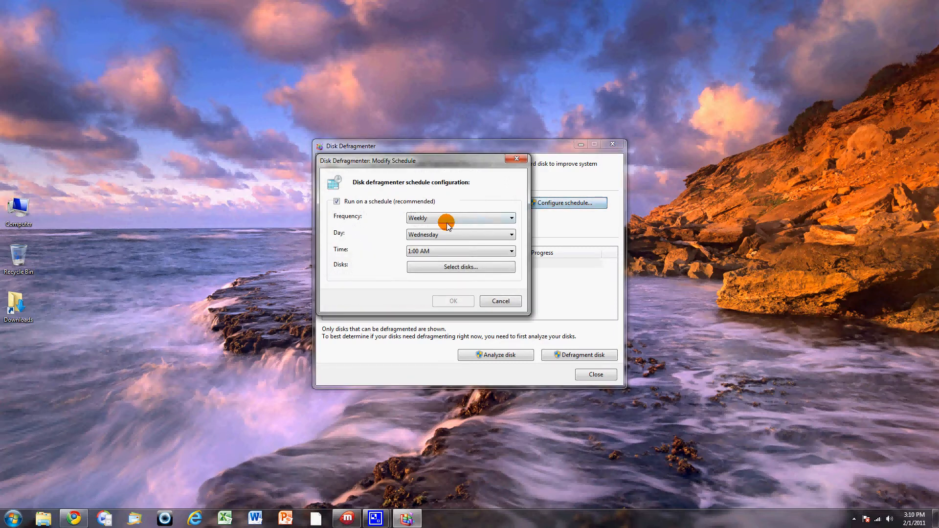
pyautogui.moveTo(421, 235)
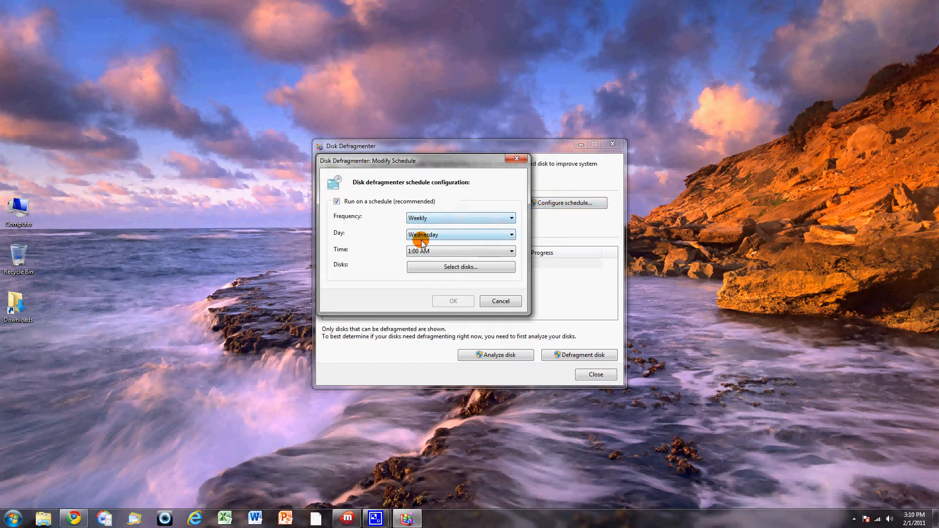
pyautogui.click(509, 217)
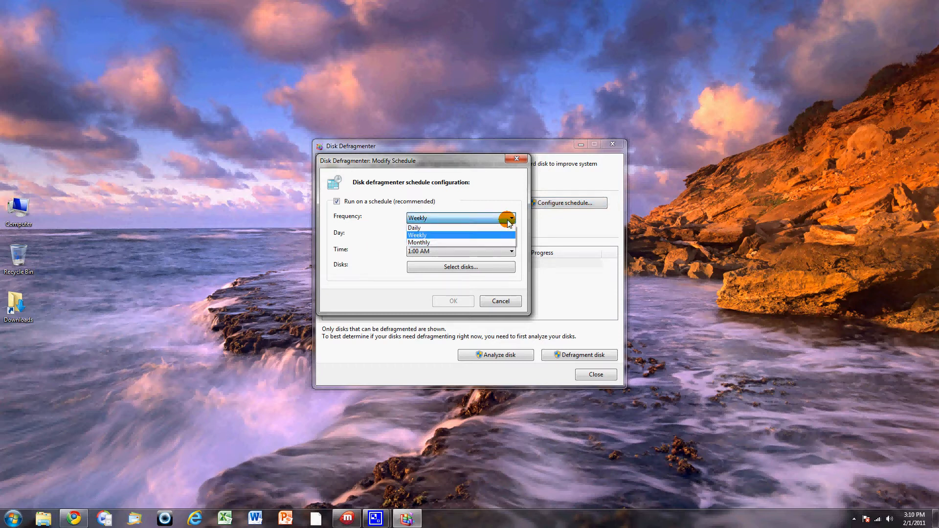
pyautogui.moveTo(484, 235)
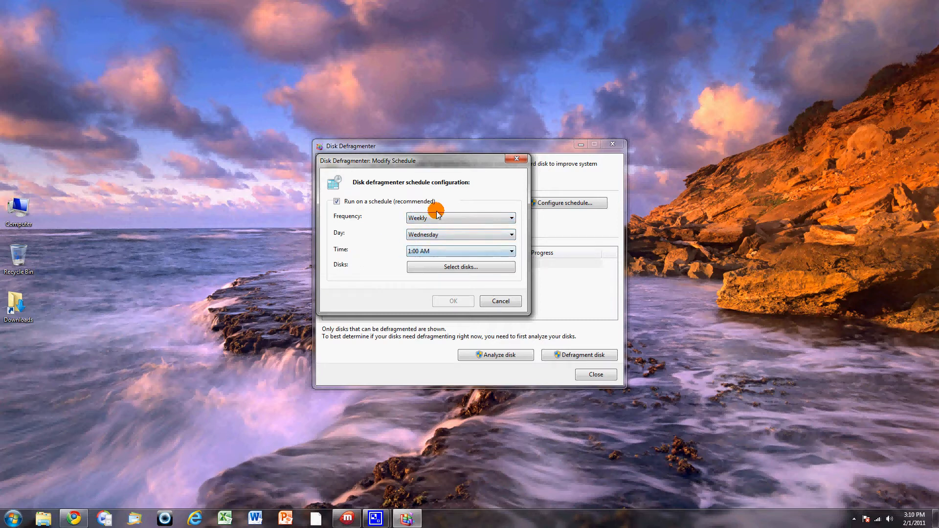
pyautogui.moveTo(371, 275)
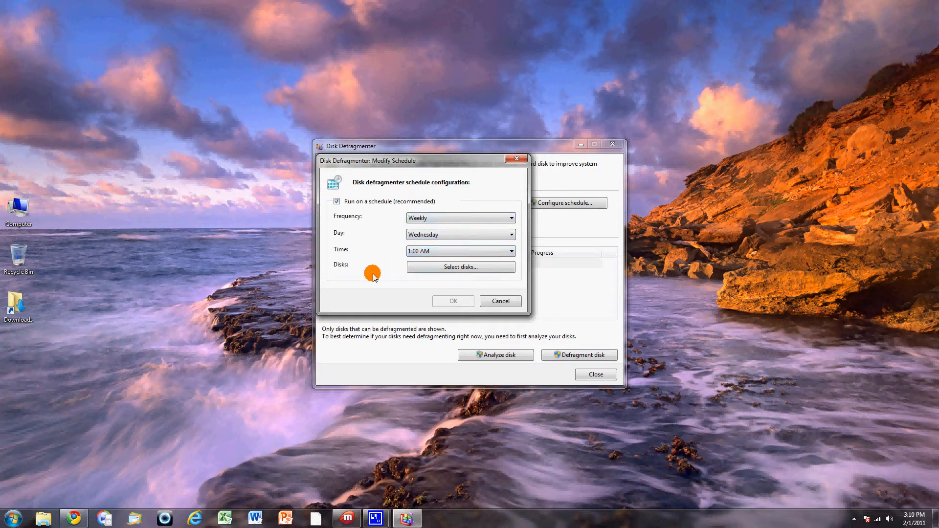
pyautogui.click(460, 266)
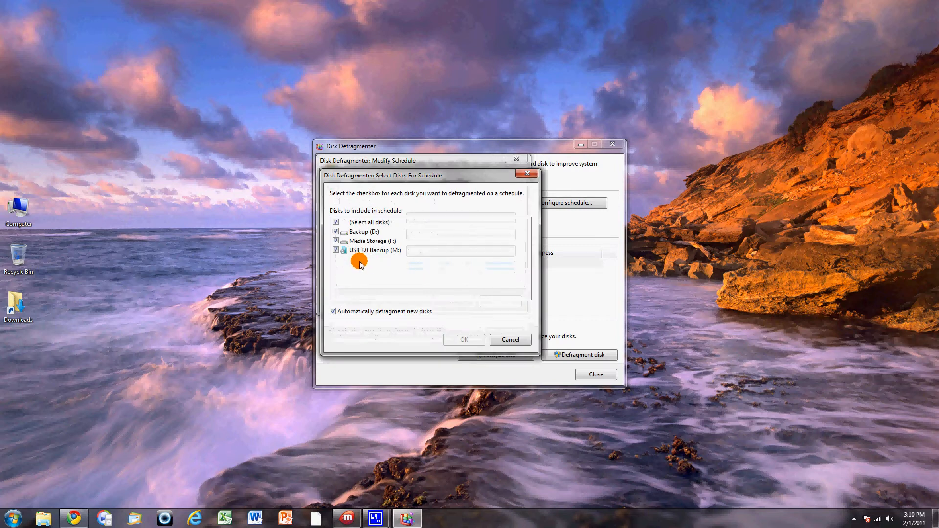
pyautogui.click(336, 222)
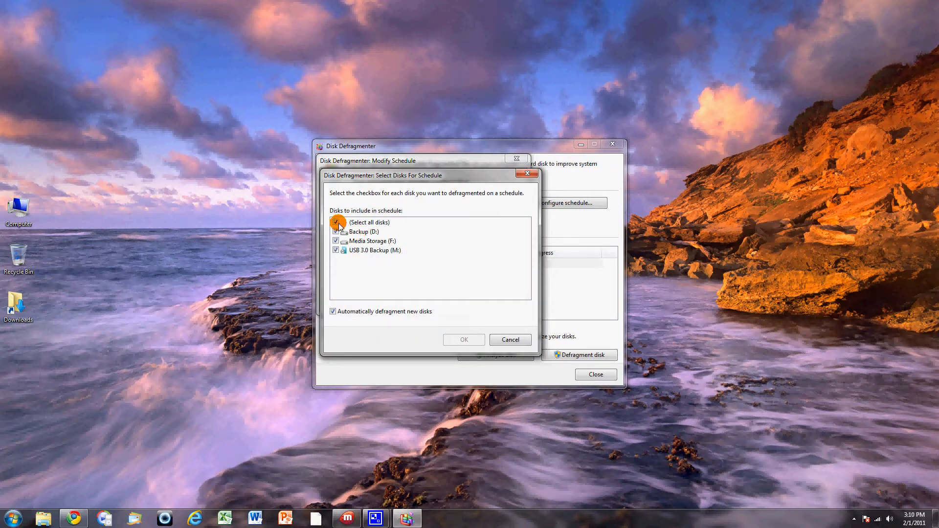
pyautogui.click(336, 222)
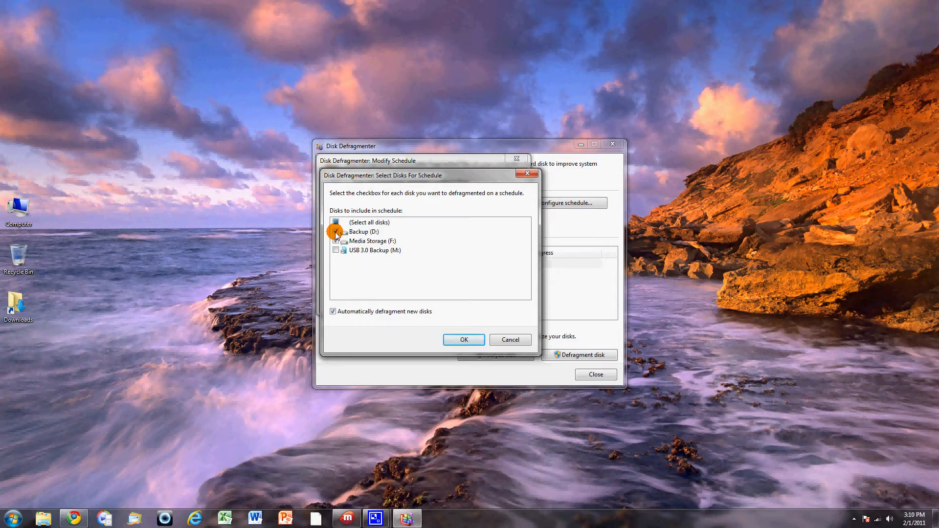
pyautogui.click(336, 232)
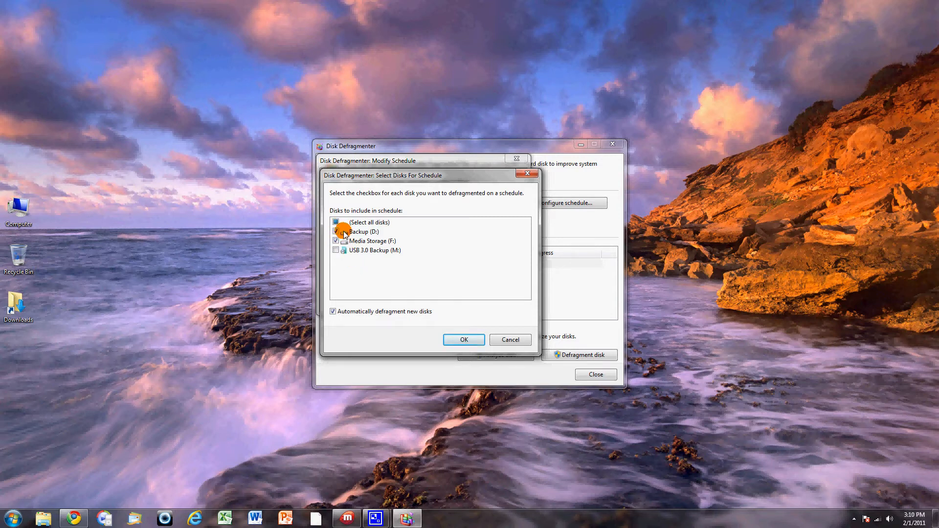
pyautogui.click(464, 339)
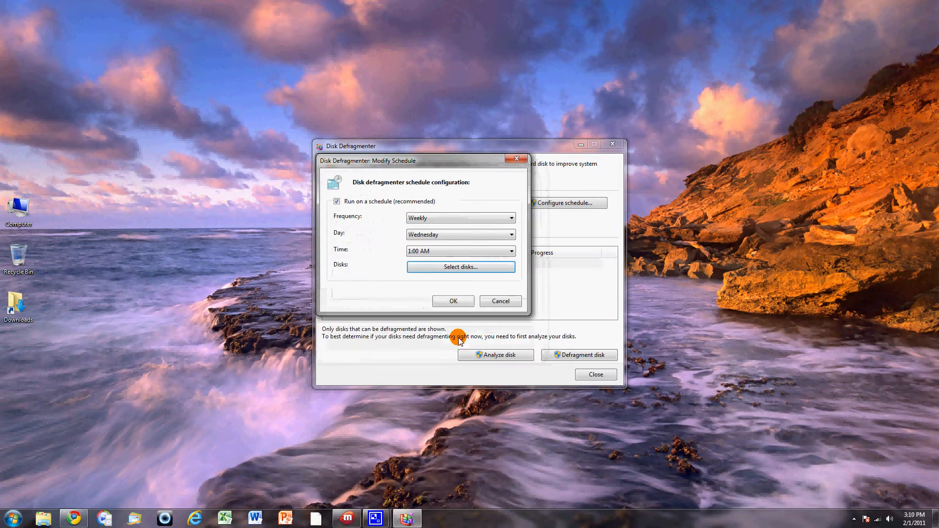
# Save the schedule to defragment weekly on Wednesday at 1:00 AM.
pyautogui.click(453, 301)
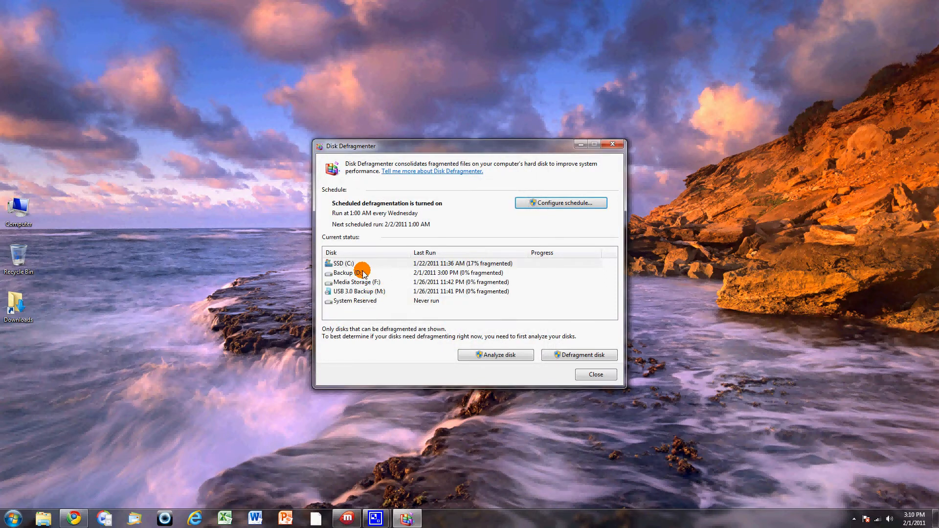
pyautogui.moveTo(395, 301)
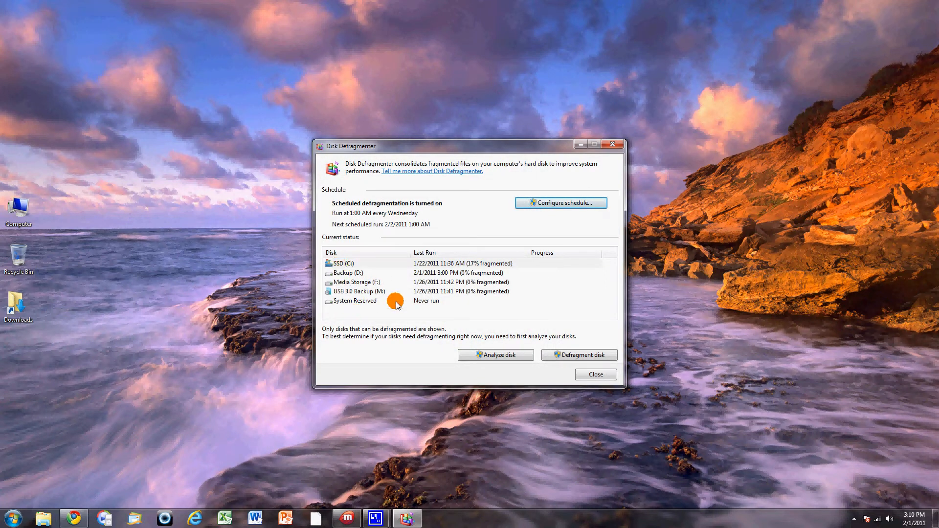
pyautogui.moveTo(491, 264)
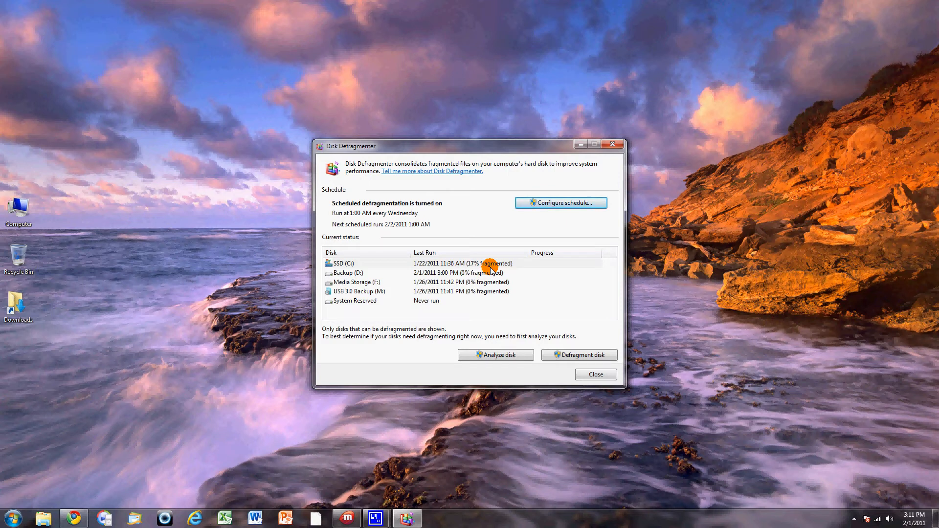
pyautogui.moveTo(470, 266)
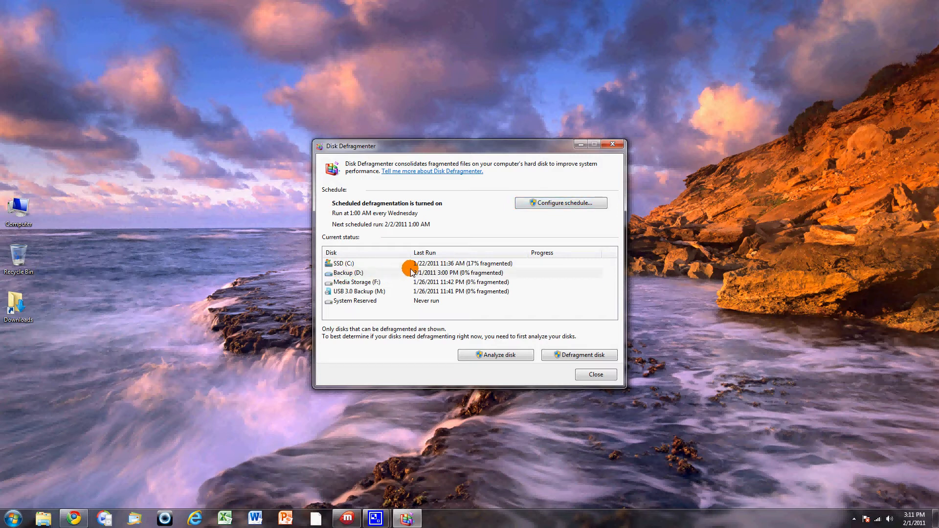
# Analyze the Backup (D:) drive until it reports 0% fragmented.
pyautogui.click(361, 273)
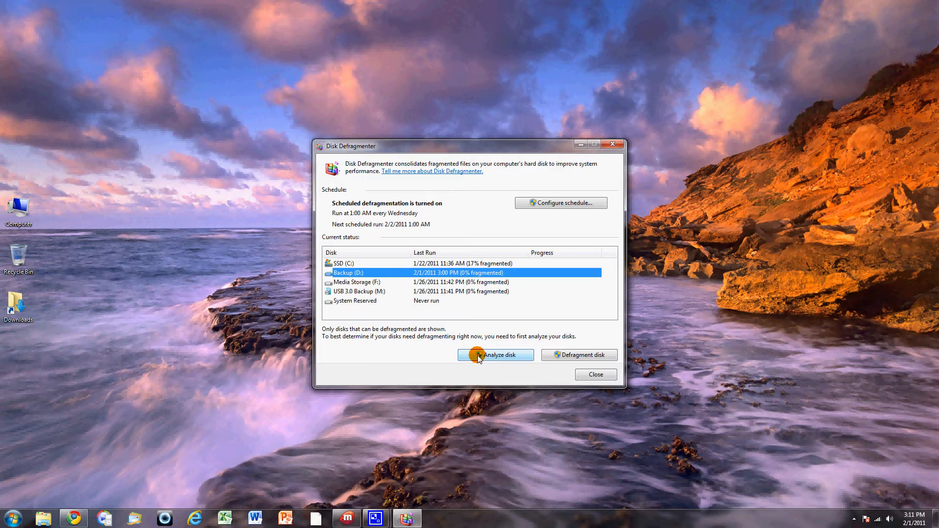
pyautogui.click(494, 355)
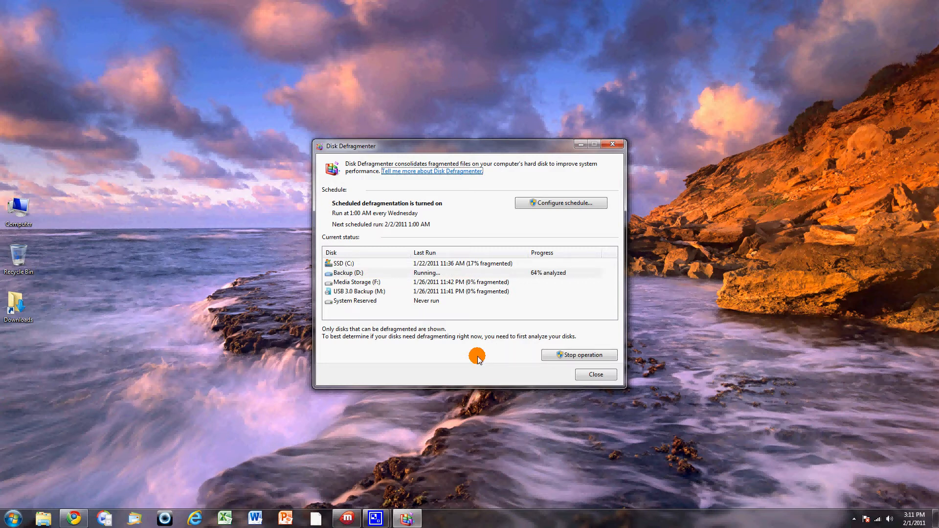
pyautogui.click(578, 354)
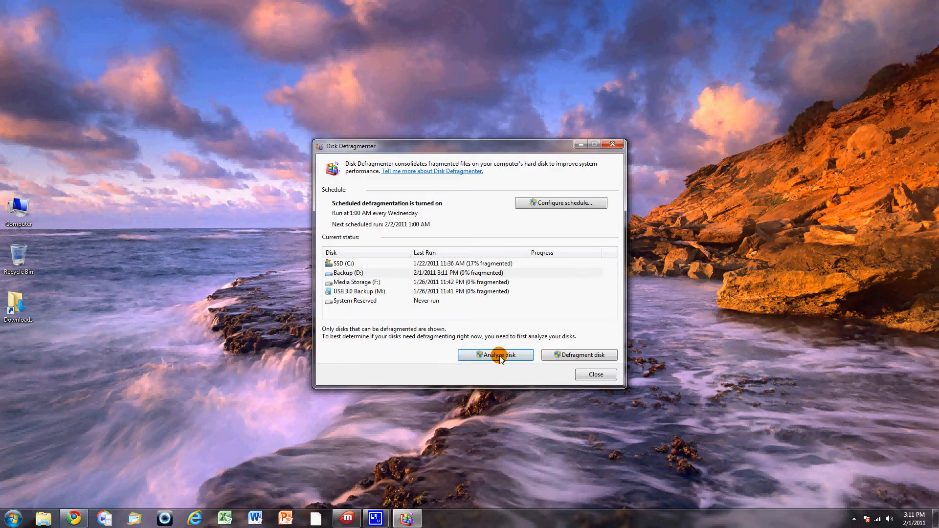
pyautogui.moveTo(493, 286)
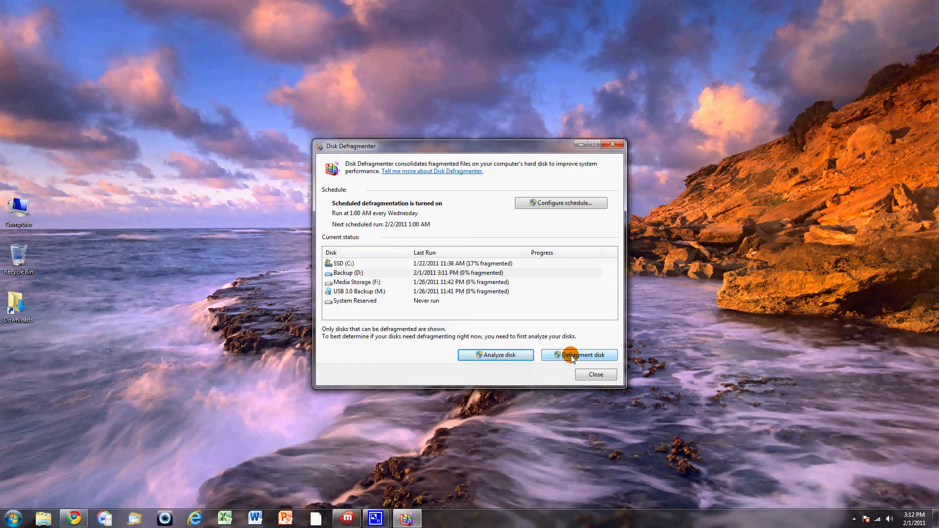
pyautogui.moveTo(614, 167)
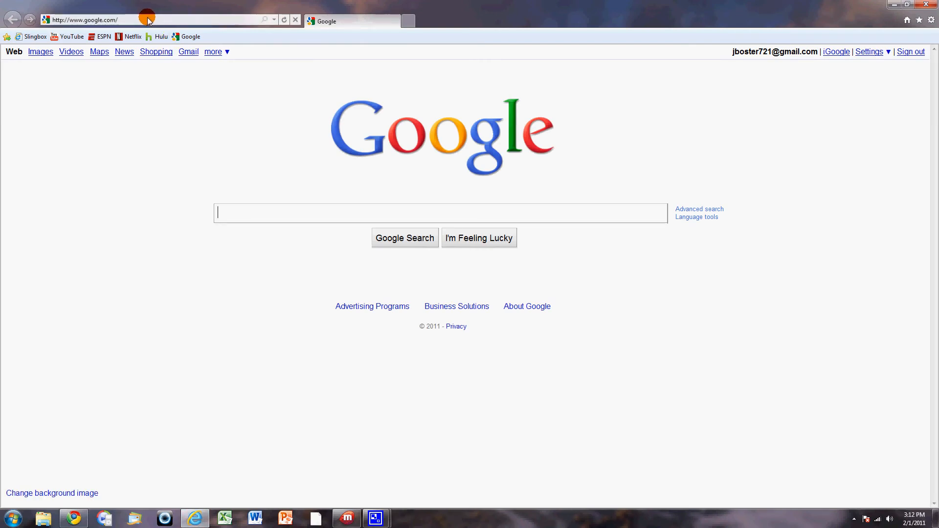
# Load malwarebytes.org in Internet Explorer and return to its home page.
pyautogui.click(84, 19)
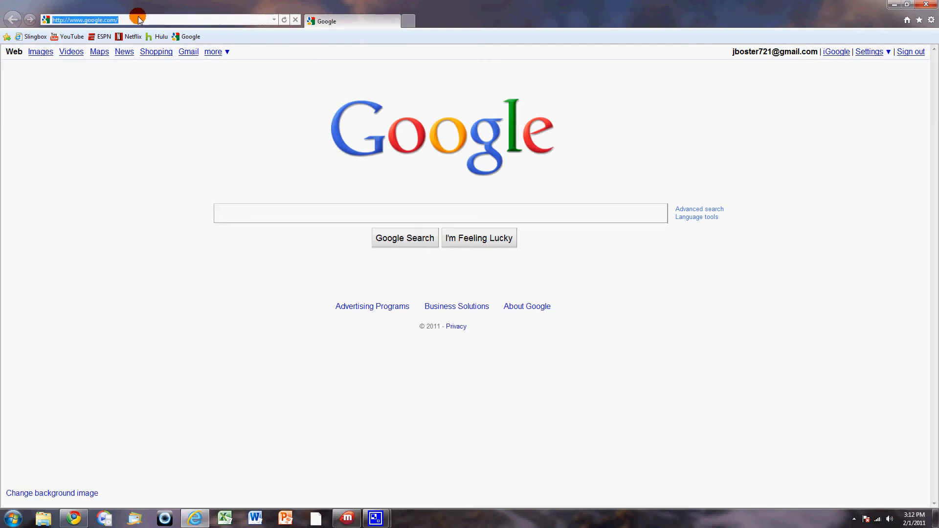
pyautogui.write('malwarebytes.org/')
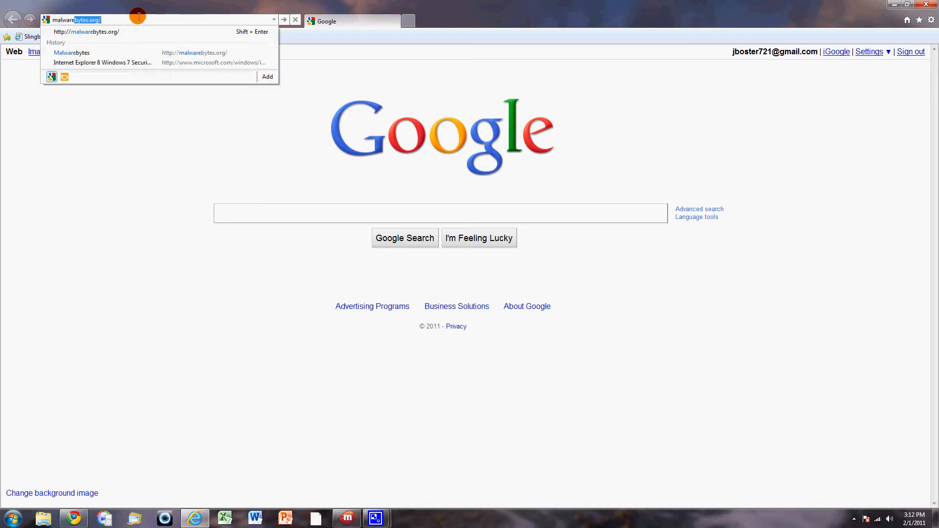
pyautogui.click(86, 32)
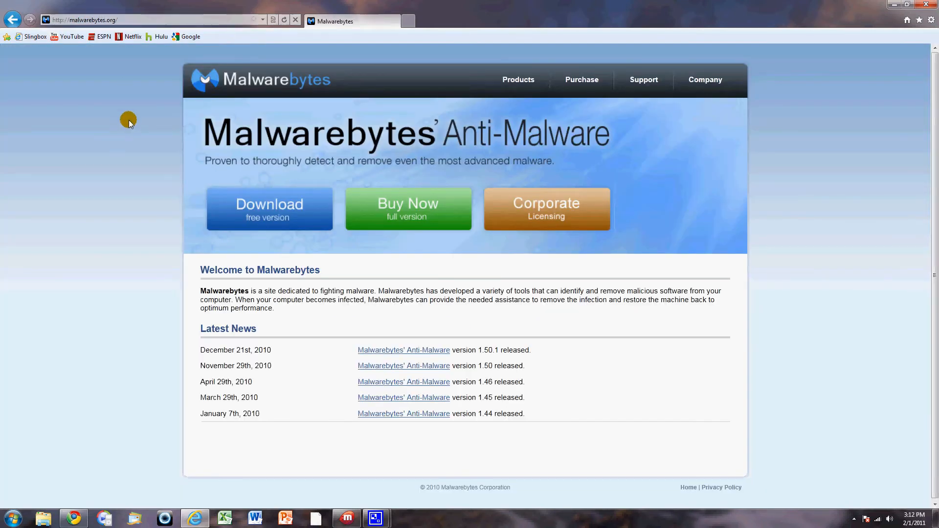
pyautogui.moveTo(214, 73)
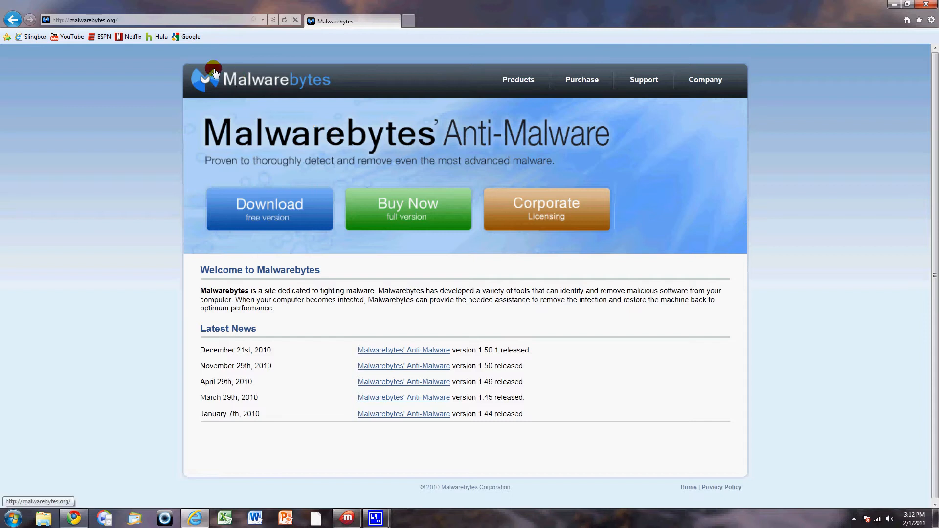
pyautogui.click(84, 19)
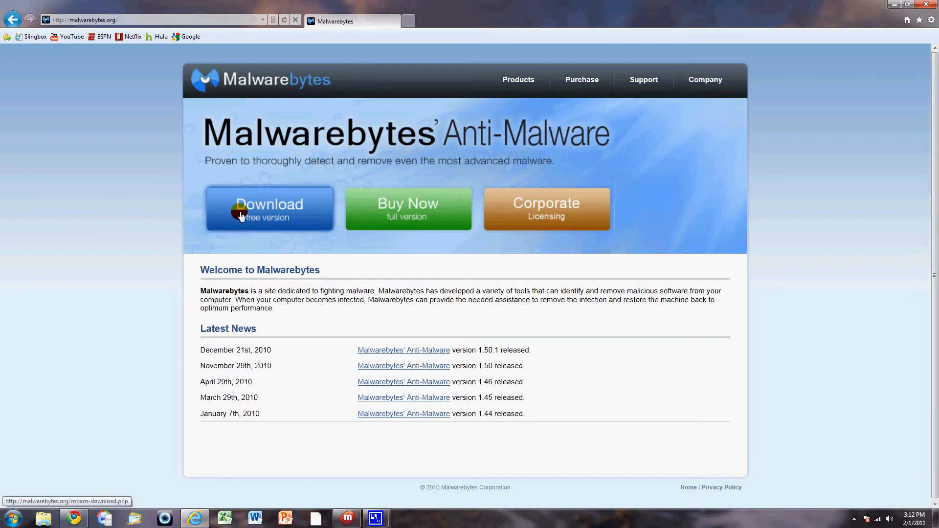
pyautogui.moveTo(246, 216)
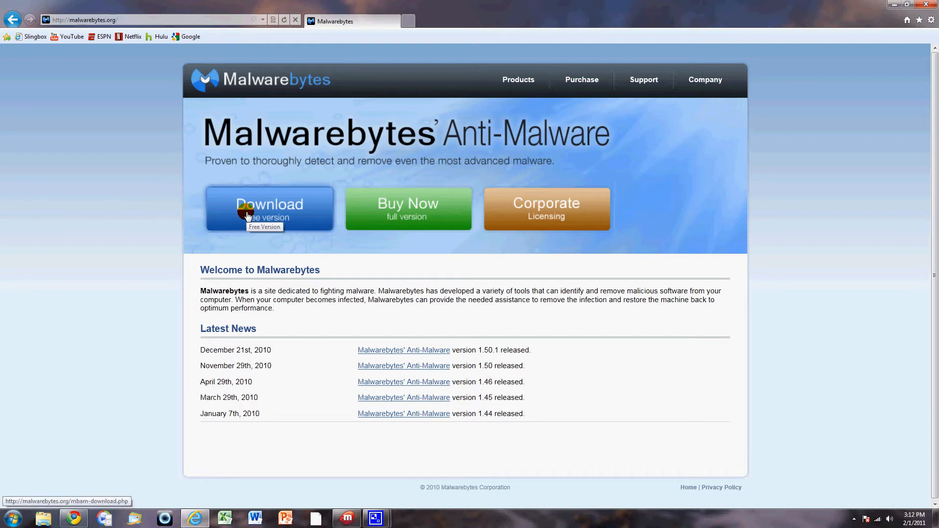
pyautogui.moveTo(284, 238)
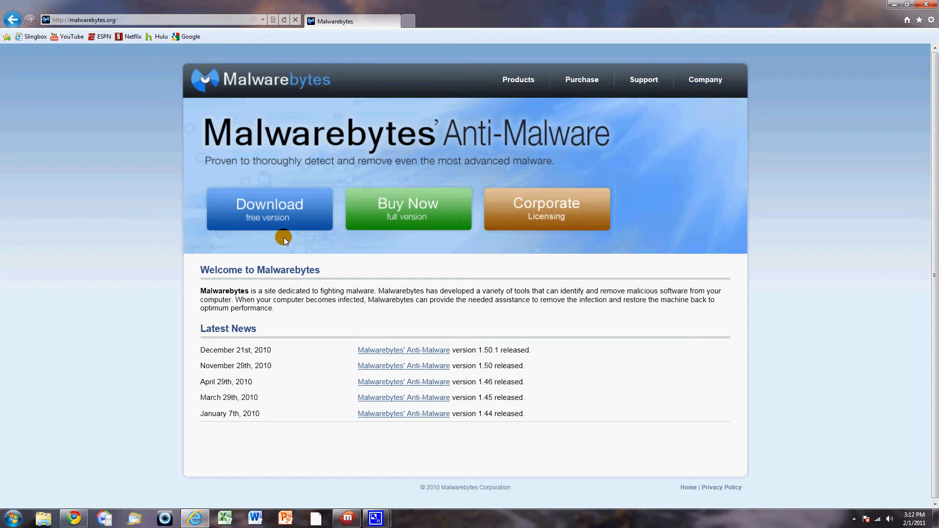
pyautogui.moveTo(410, 213)
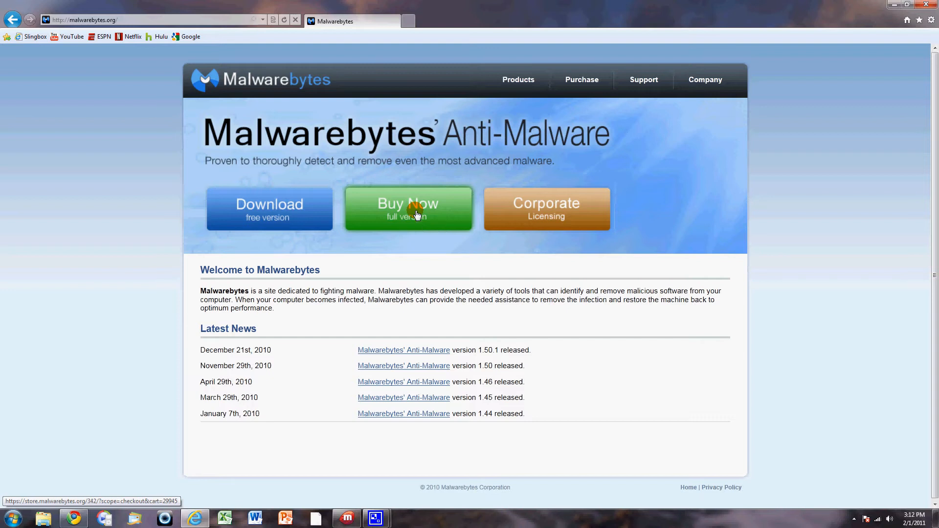
pyautogui.moveTo(287, 235)
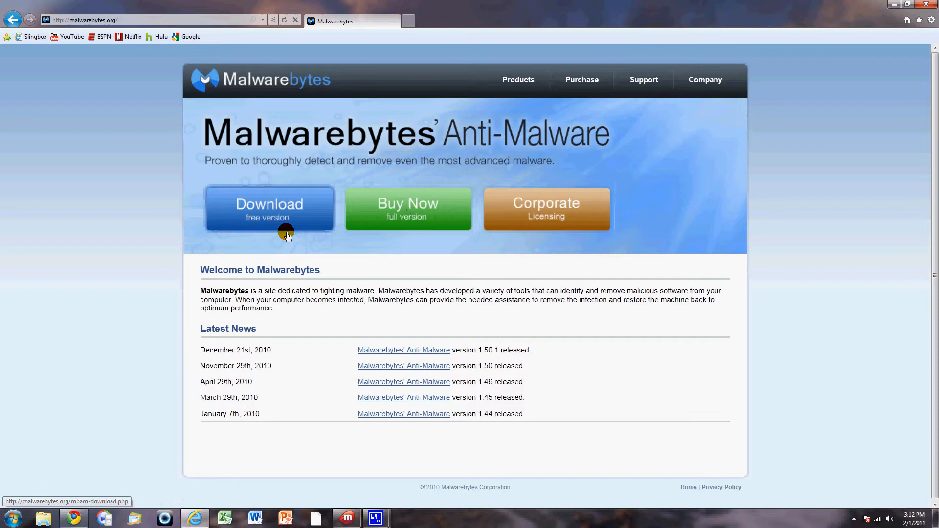
pyautogui.moveTo(350, 270)
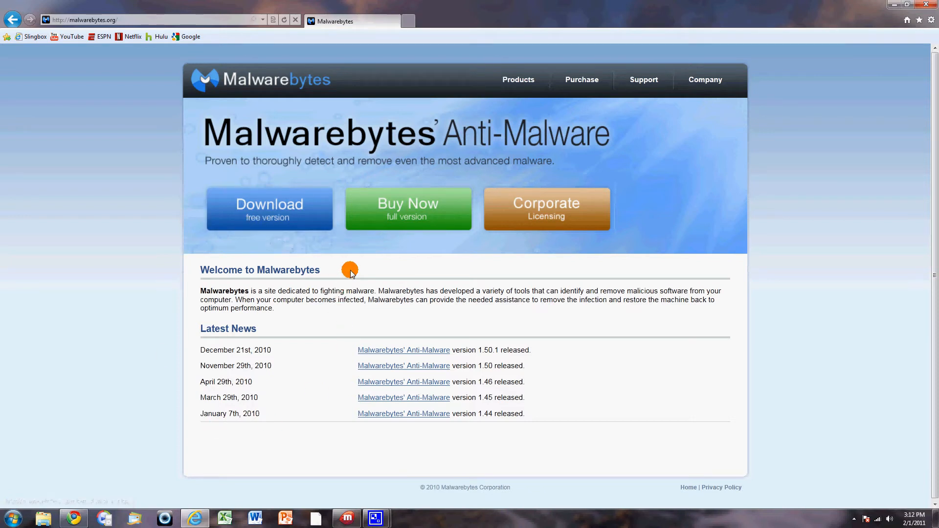
pyautogui.moveTo(312, 265)
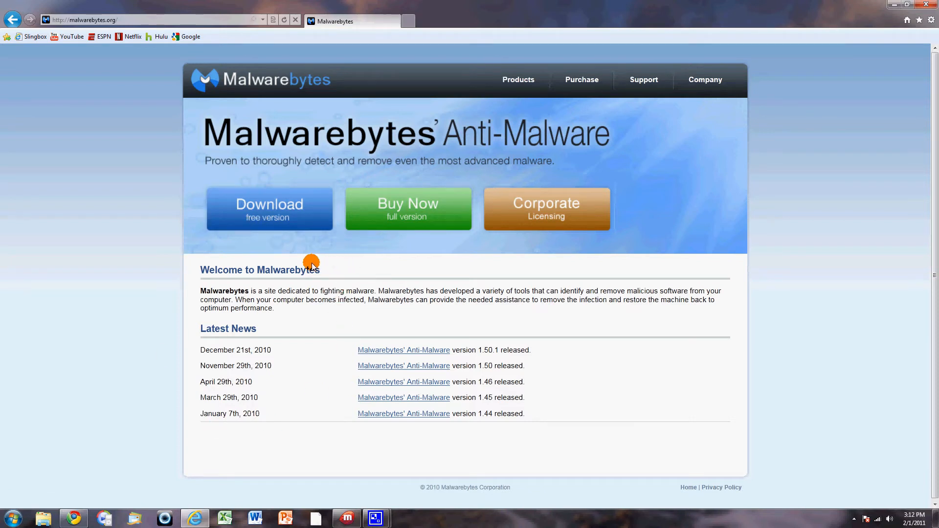
pyautogui.moveTo(240, 31)
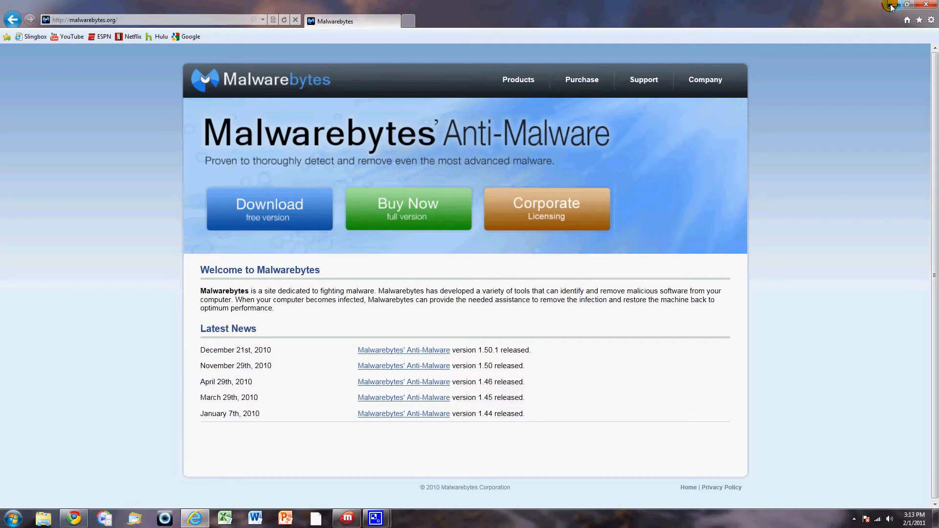
# Minimize the browser and find Malwarebytes' Anti-Malware by searching 'malware' in Start.
pyautogui.click(909, 4)
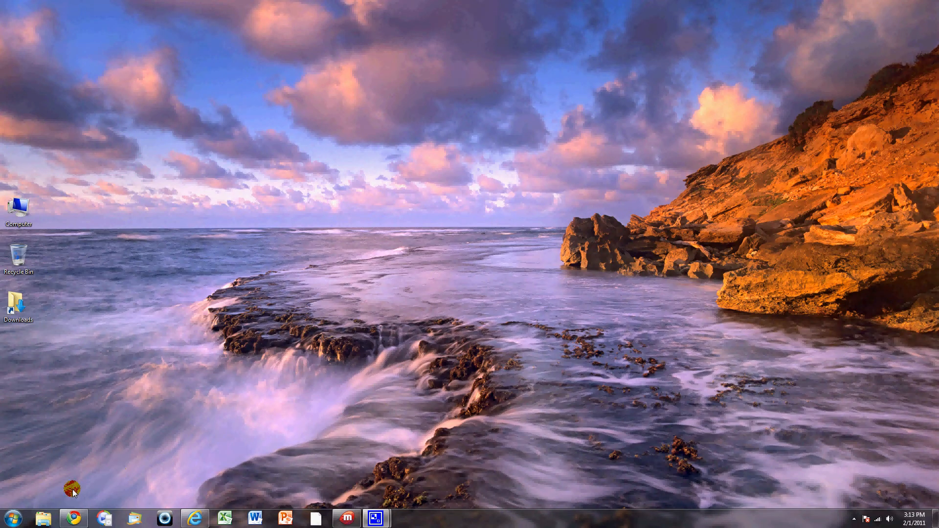
pyautogui.click(11, 518)
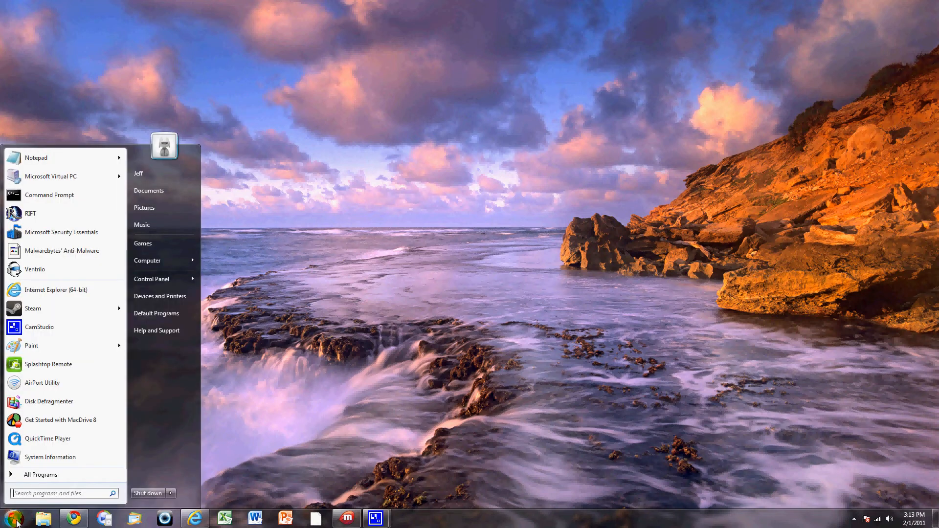
pyautogui.moveTo(23, 517)
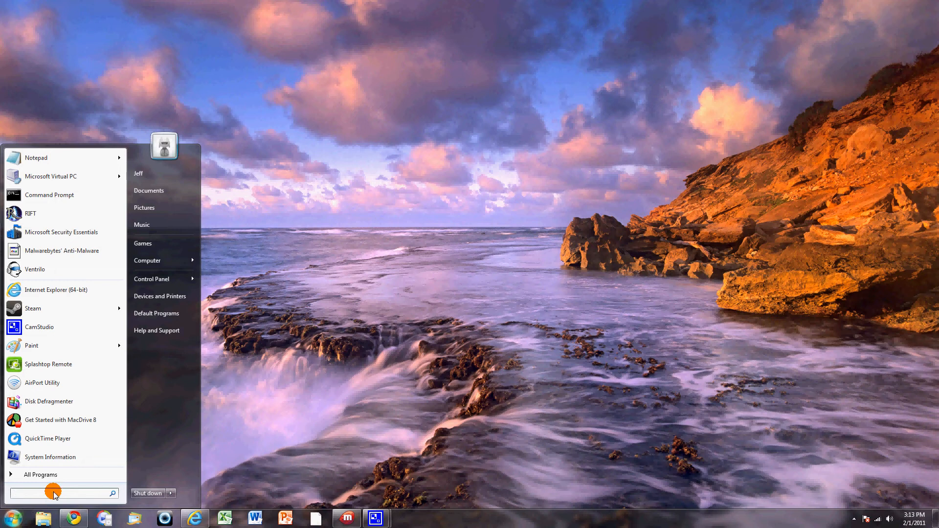
pyautogui.write('malware')
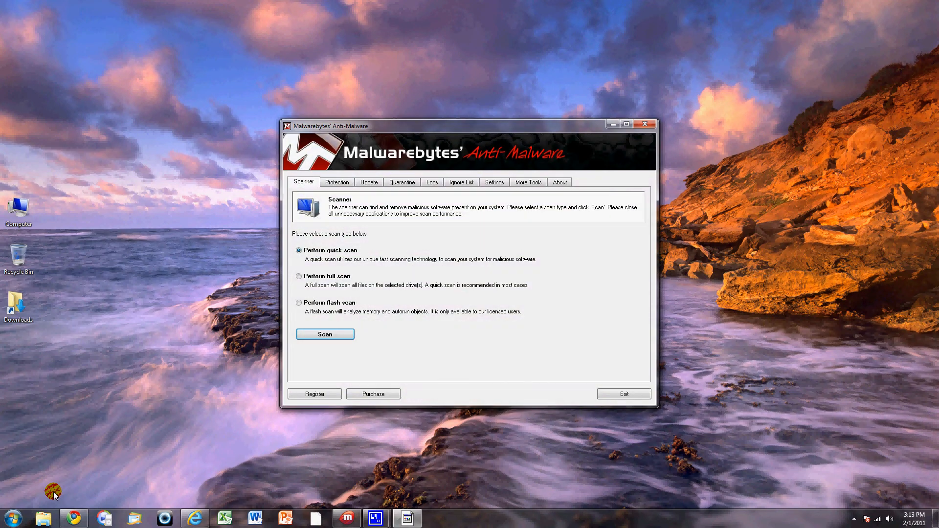
pyautogui.moveTo(412, 160)
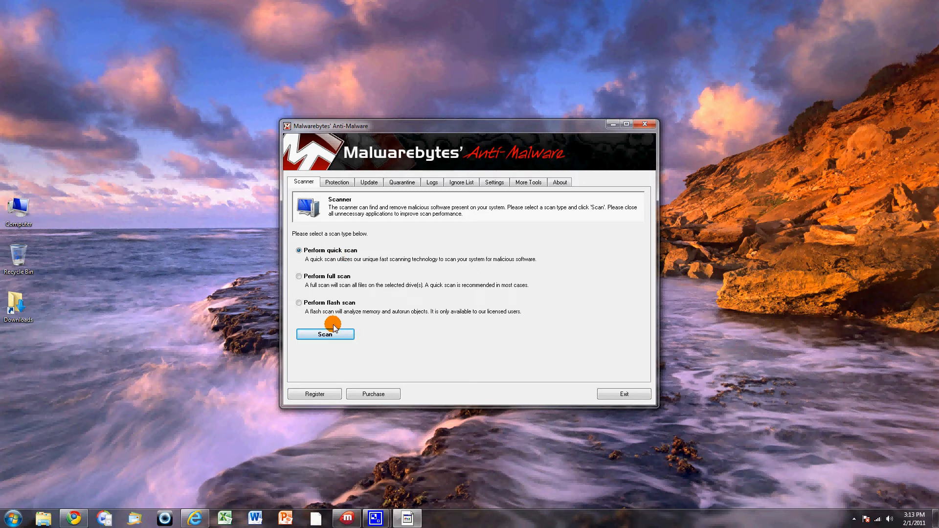
# Choose Perform full scan instead of quick scan on the Scanner tab.
pyautogui.click(299, 276)
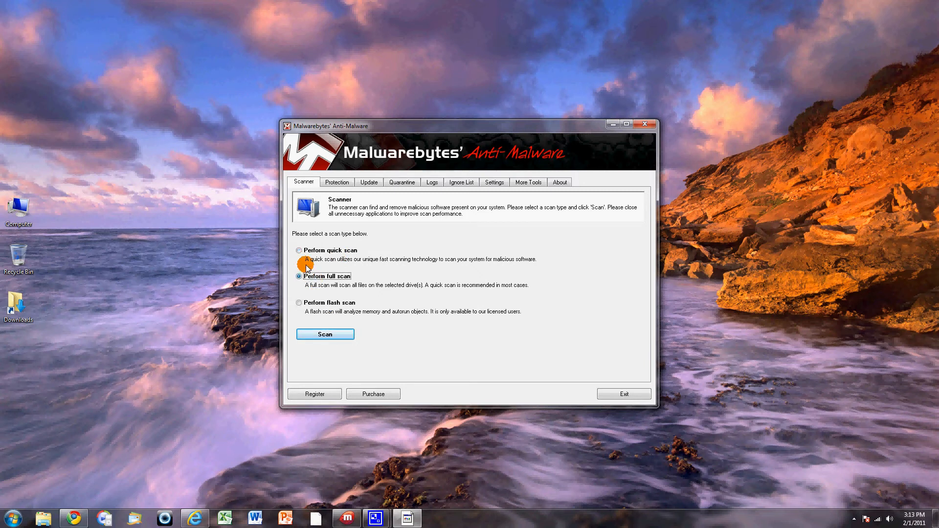
pyautogui.click(299, 251)
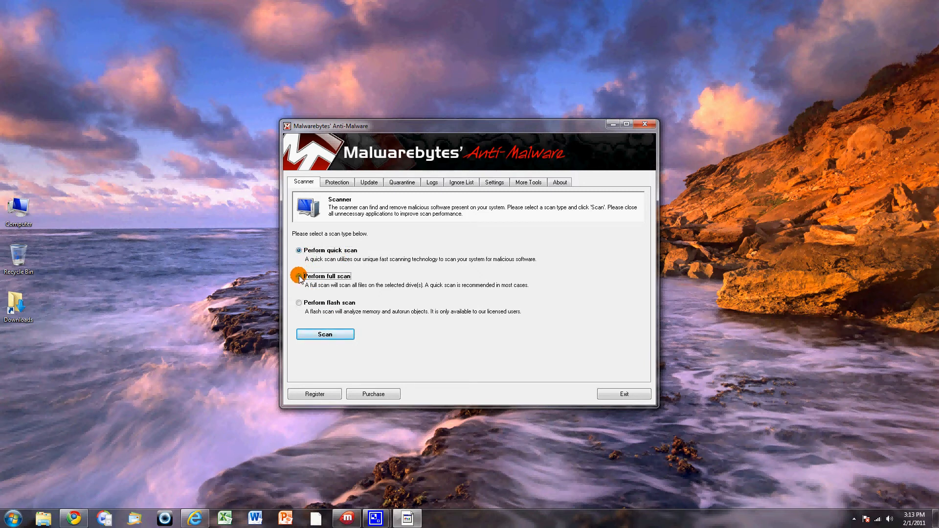
pyautogui.click(299, 276)
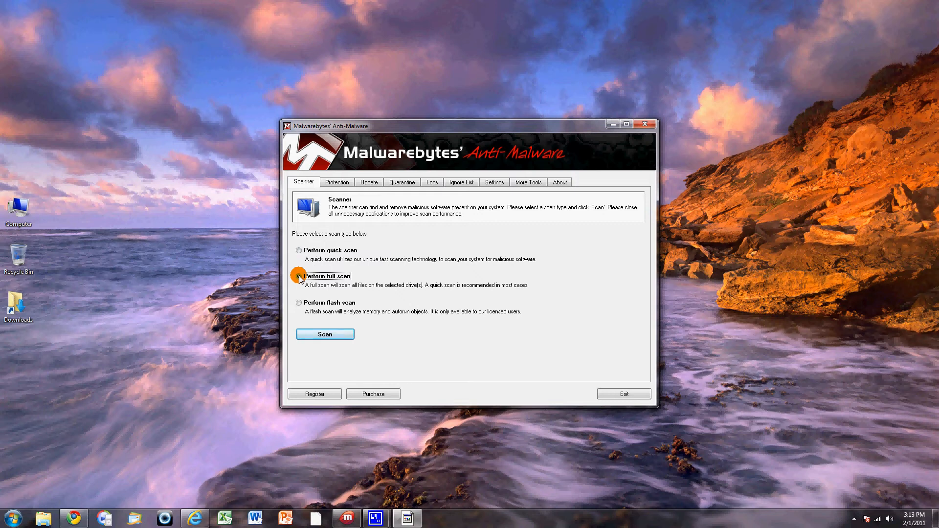
pyautogui.click(299, 276)
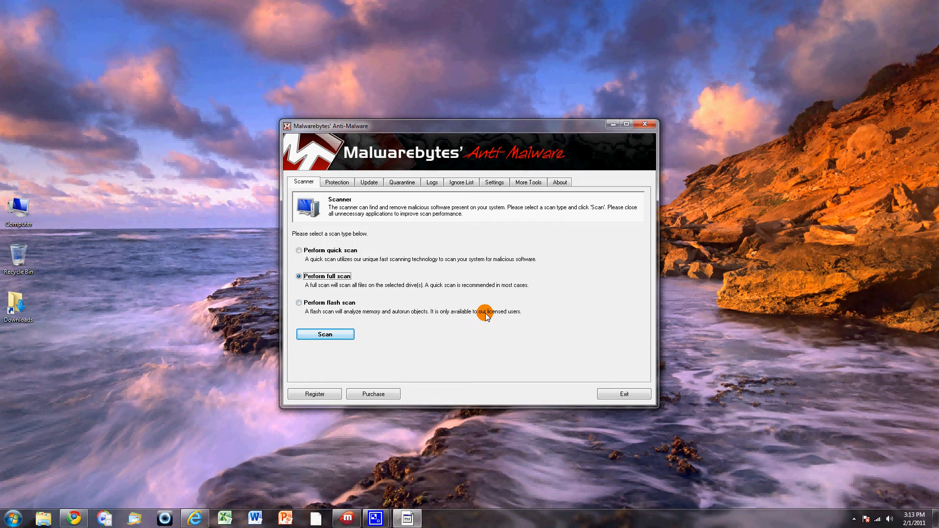
# Show the Protection tab's free versus full version feature comparison.
pyautogui.click(337, 182)
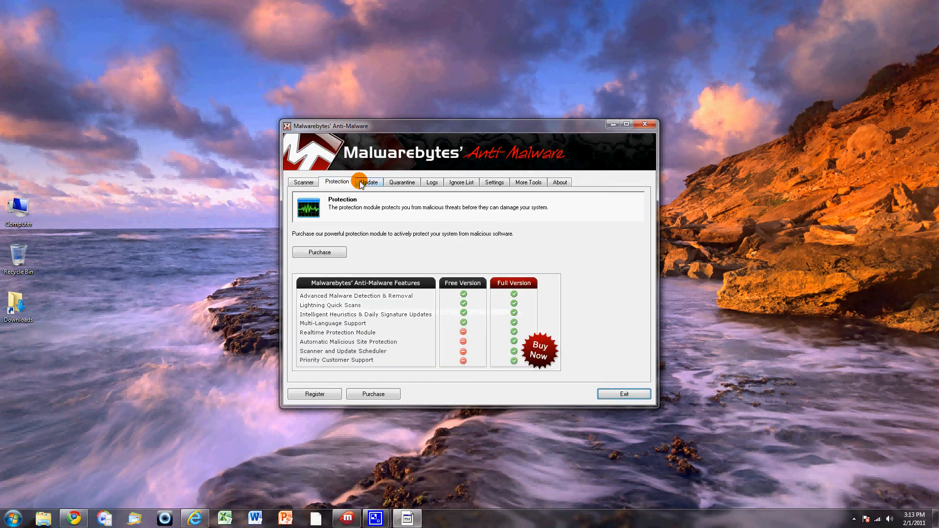
pyautogui.moveTo(346, 341)
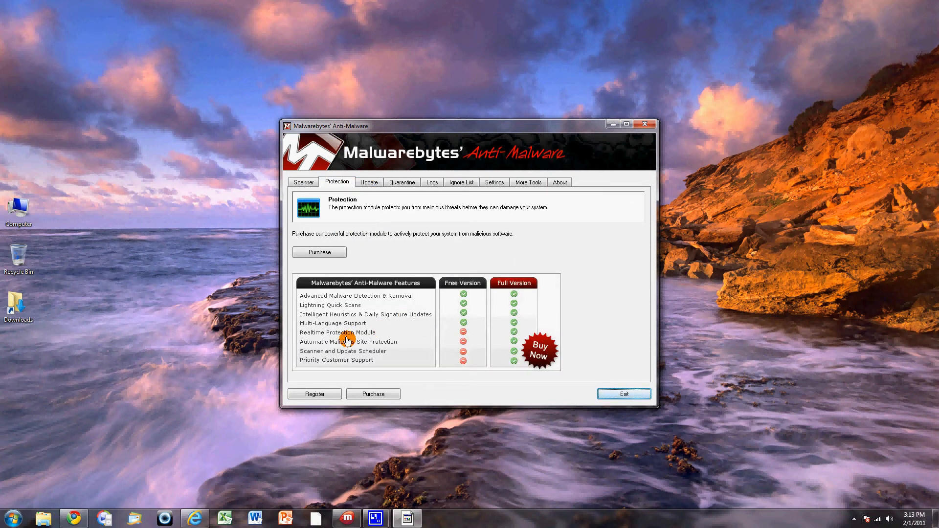
pyautogui.moveTo(516, 339)
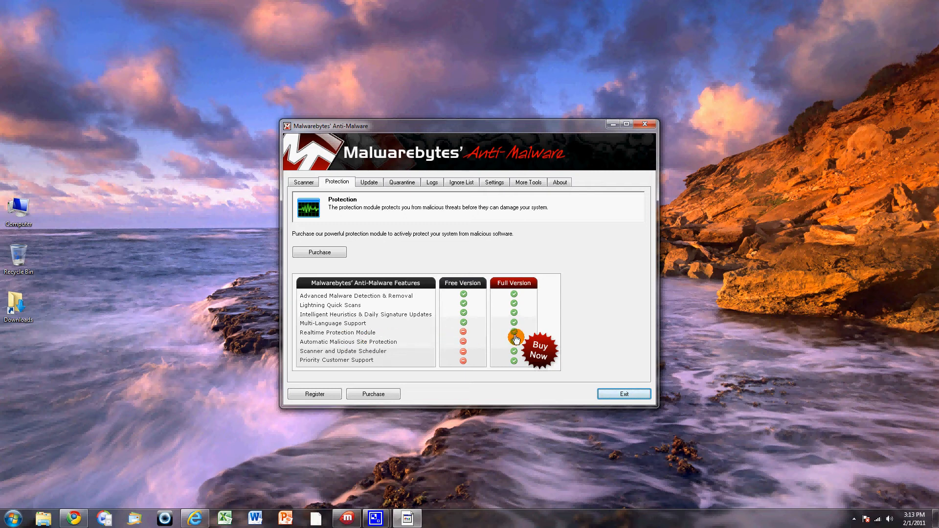
pyautogui.moveTo(336, 347)
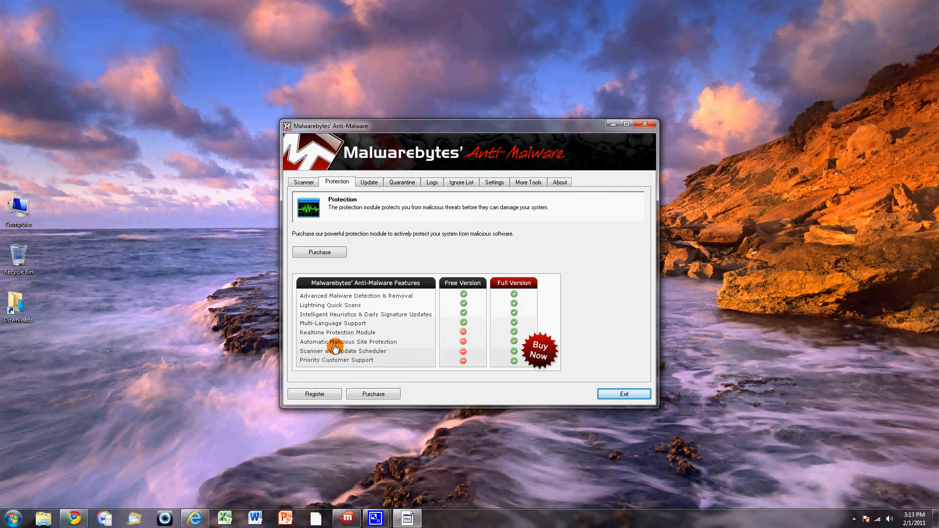
pyautogui.moveTo(494, 347)
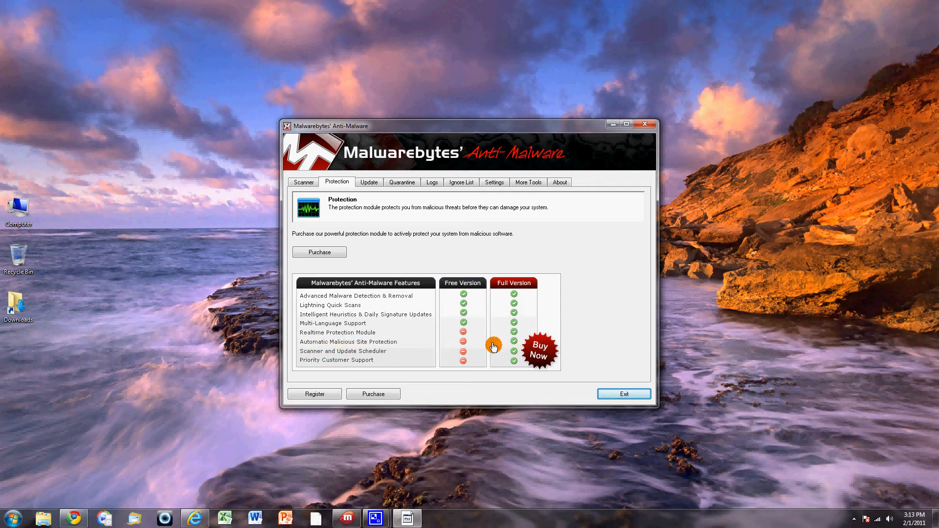
pyautogui.moveTo(370, 358)
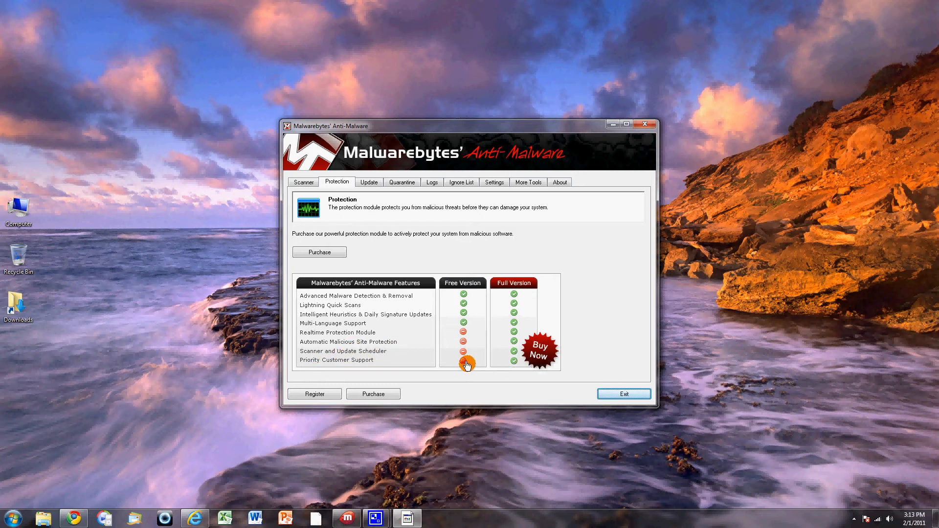
pyautogui.moveTo(379, 345)
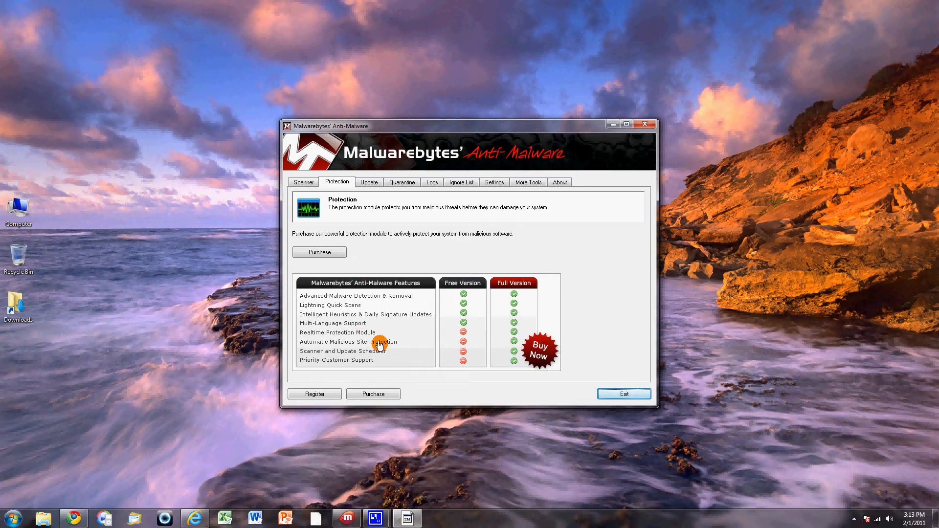
# Check for updates, bringing the database from 5637 to 5655, and acknowledge success.
pyautogui.click(368, 182)
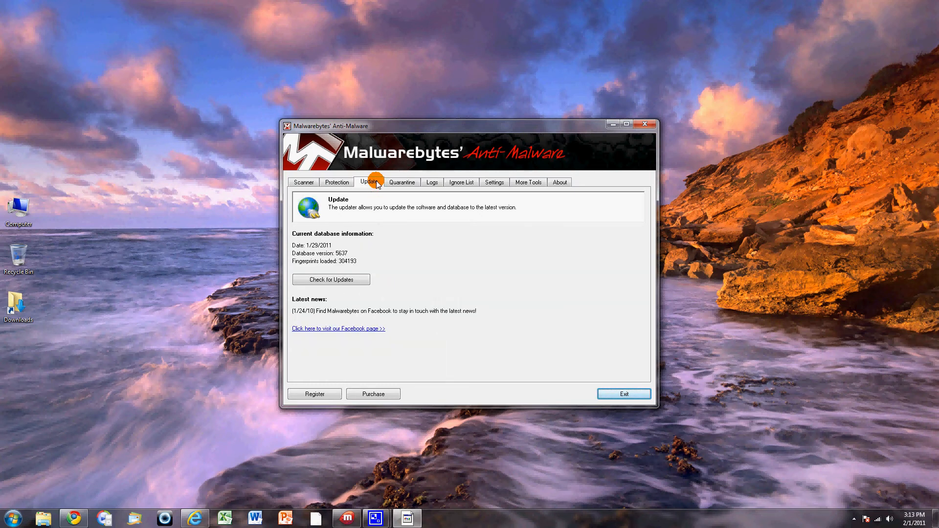
pyautogui.click(331, 279)
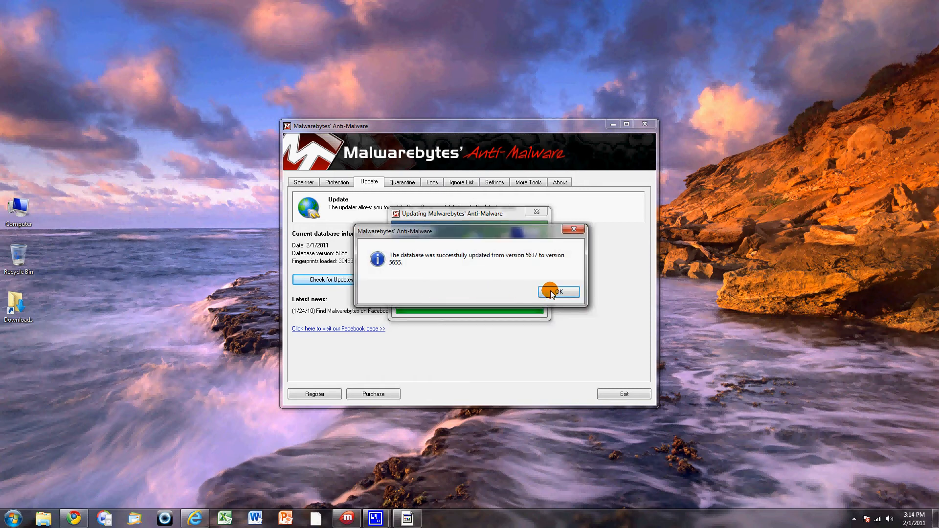
pyautogui.moveTo(526, 262)
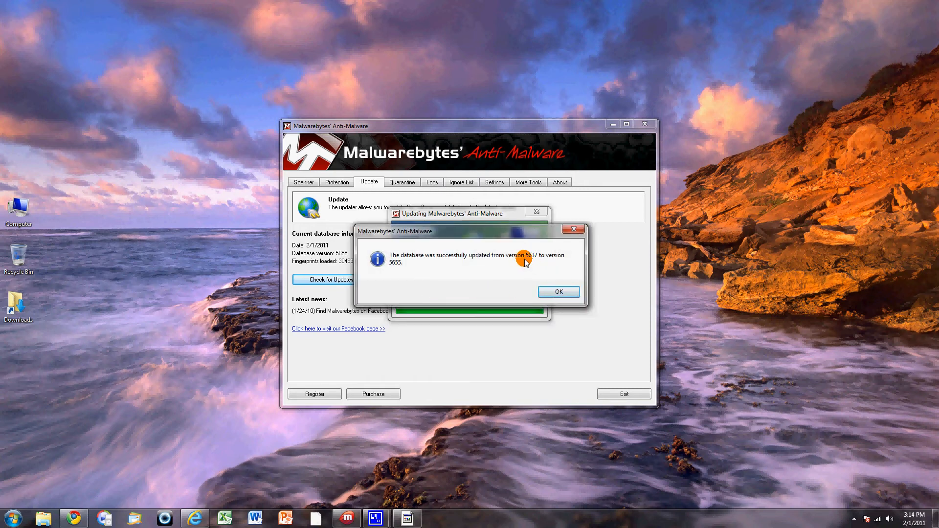
pyautogui.moveTo(459, 267)
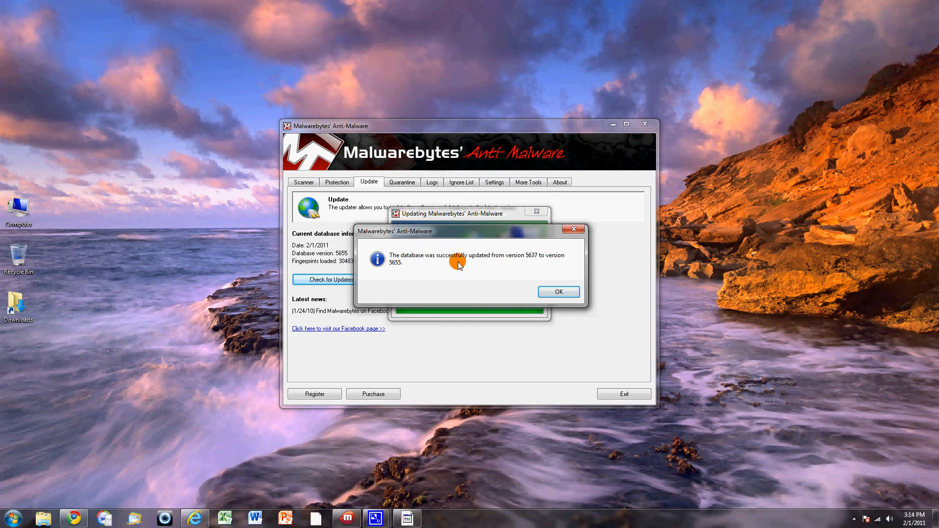
pyautogui.moveTo(424, 270)
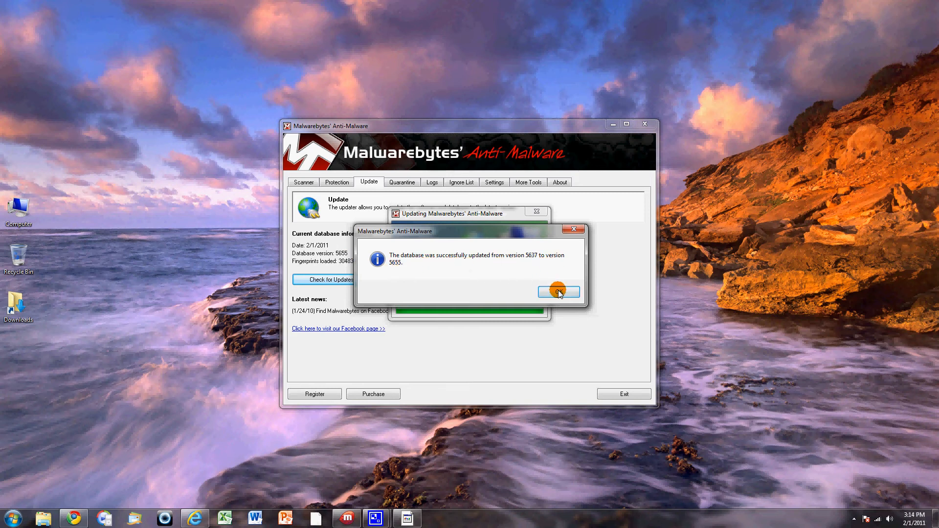
pyautogui.click(558, 292)
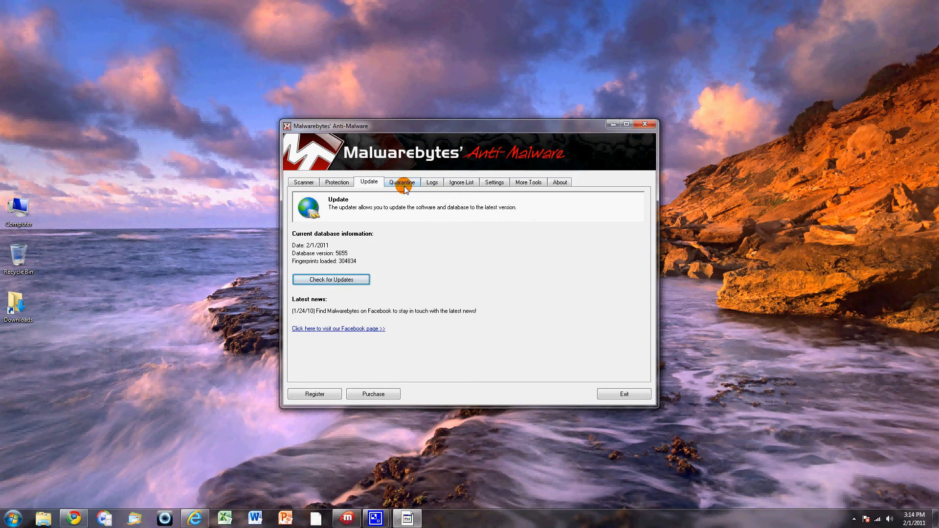
# View the nine quarantined threats, then exit Malwarebytes Anti-Malware.
pyautogui.click(402, 182)
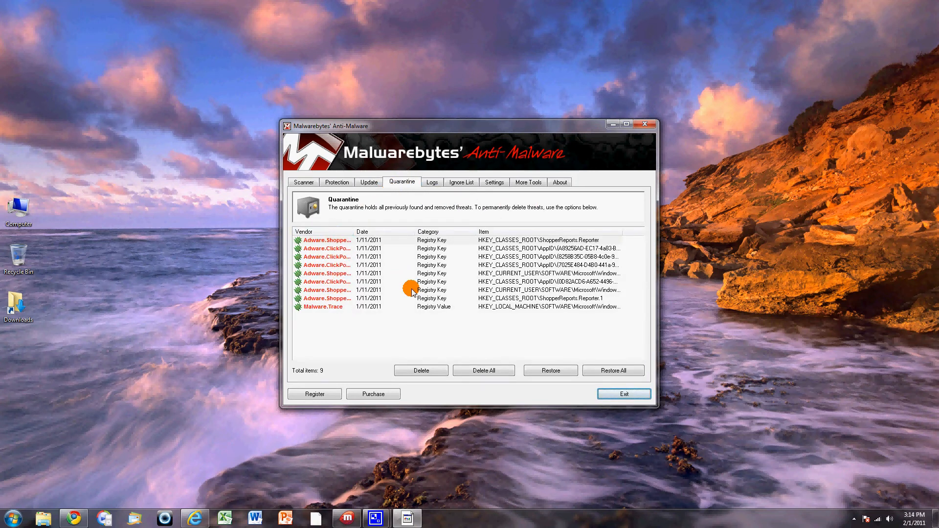
pyautogui.moveTo(356, 209)
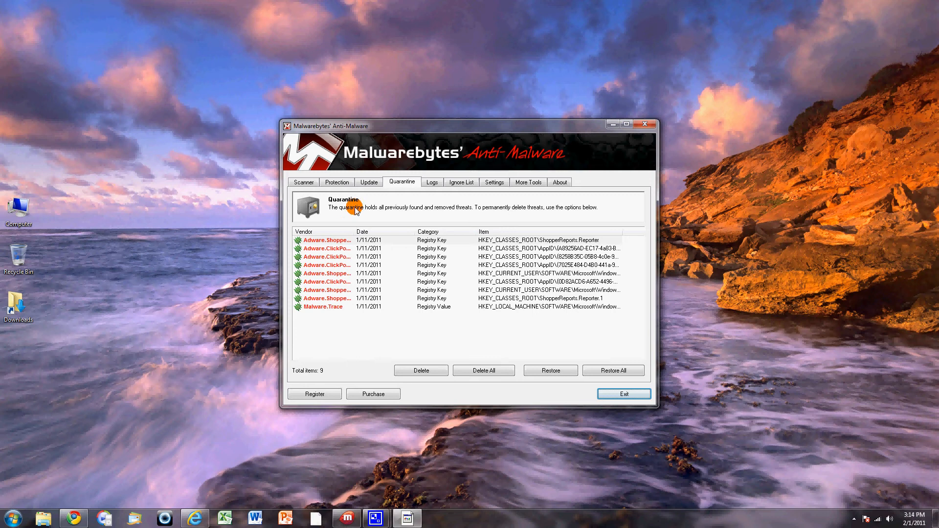
pyautogui.click(483, 370)
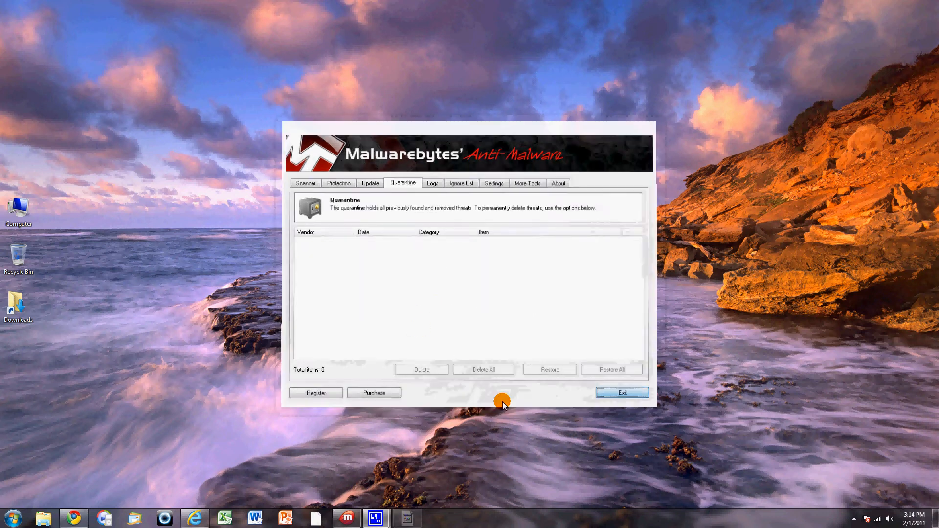
pyautogui.click(622, 393)
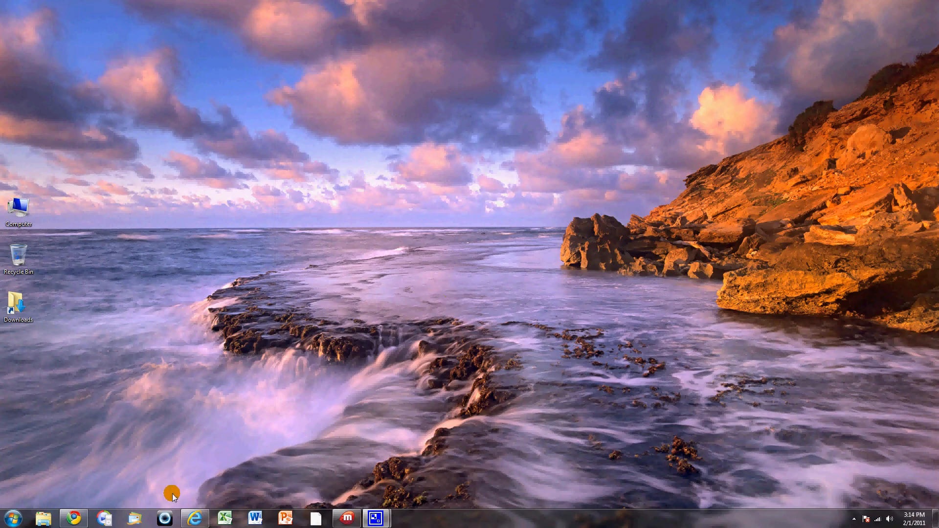
# Bring Internet Explorer back and enter 'avg' in a new tab.
pyautogui.click(194, 518)
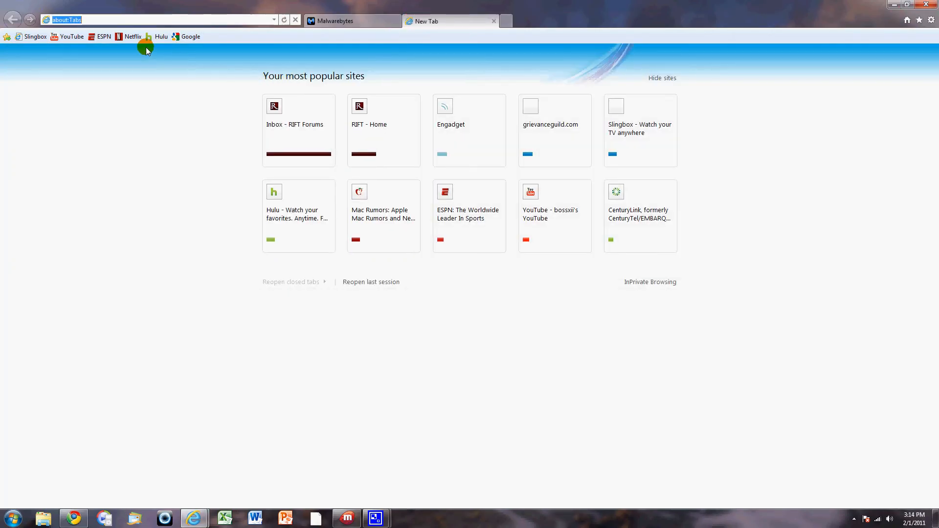
pyautogui.write('avg.com/us-en/homepage')
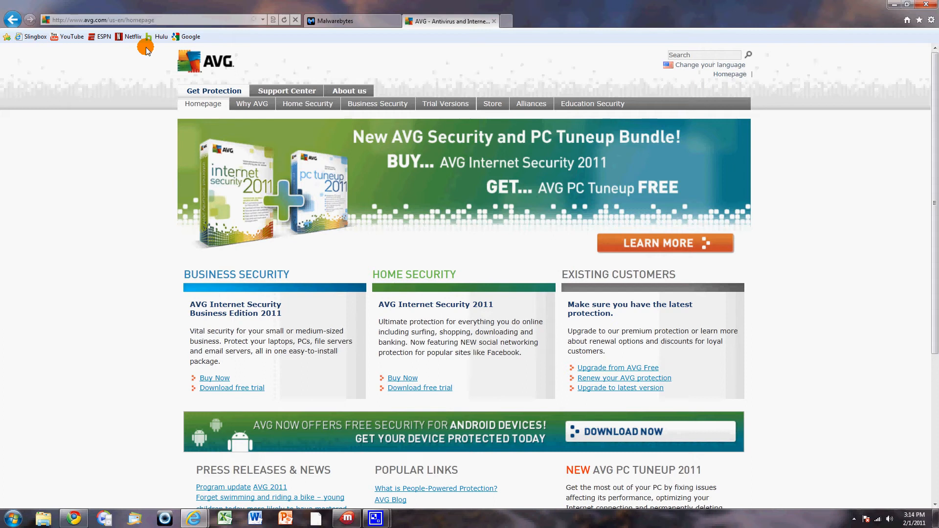
pyautogui.moveTo(116, 147)
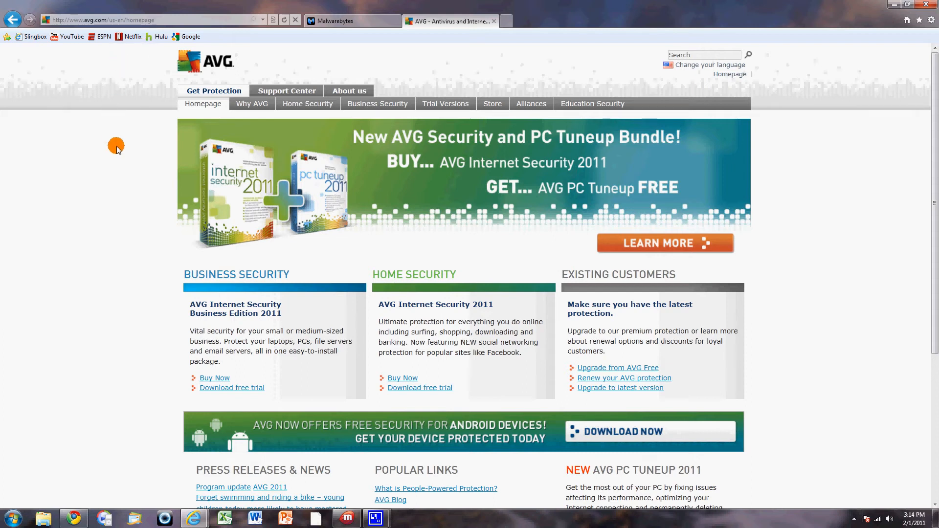
# Scroll down and back up the AVG homepage, then select the address bar for google.com.
pyautogui.scroll(-3)
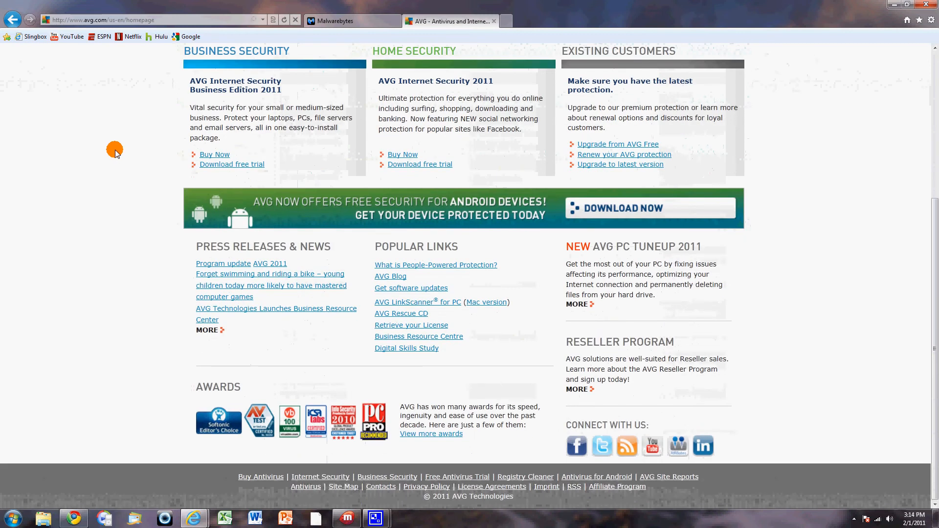
pyautogui.scroll(3)
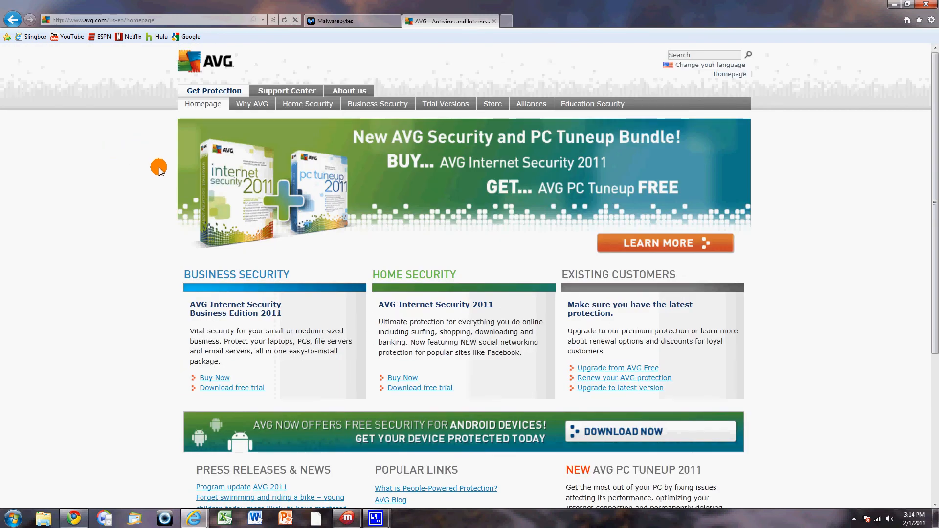
pyautogui.moveTo(240, 67)
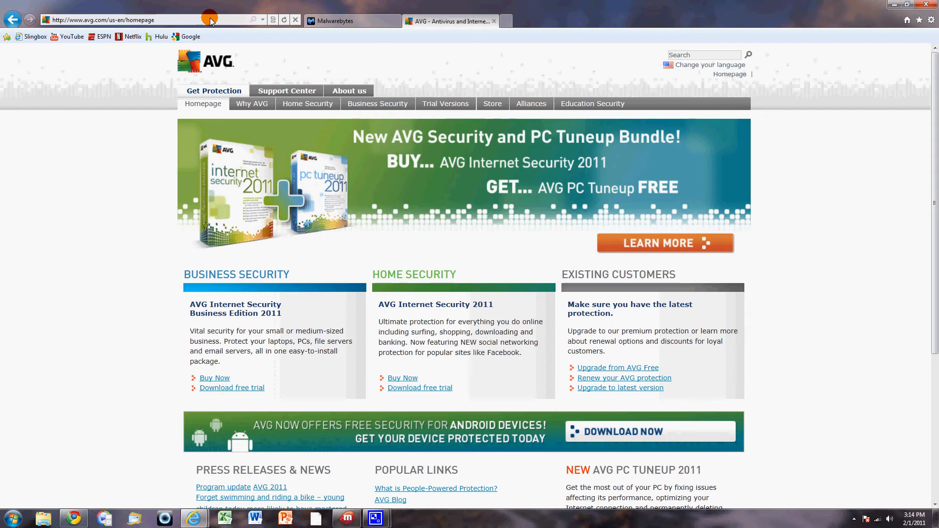
pyautogui.click(120, 20)
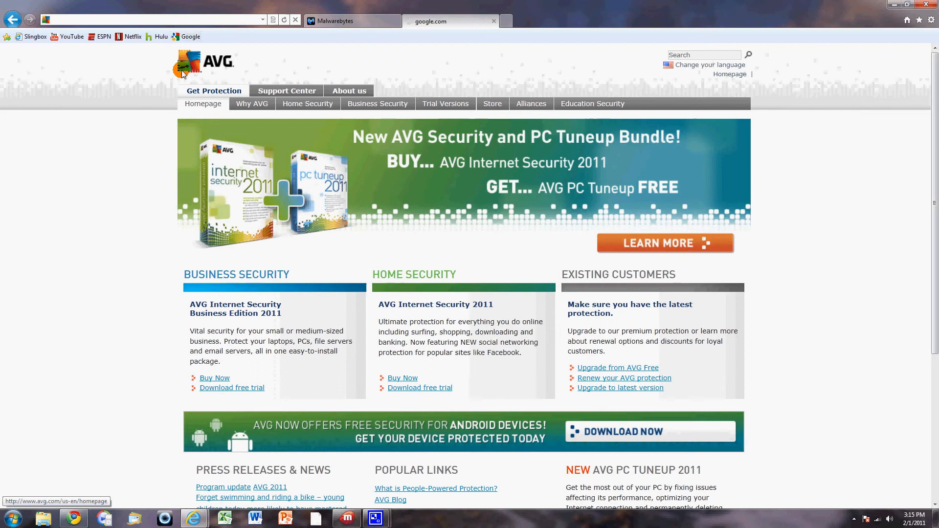
# Search Google for 'microsoft security essentials download x64' and open the first Microsoft result.
pyautogui.click(449, 21)
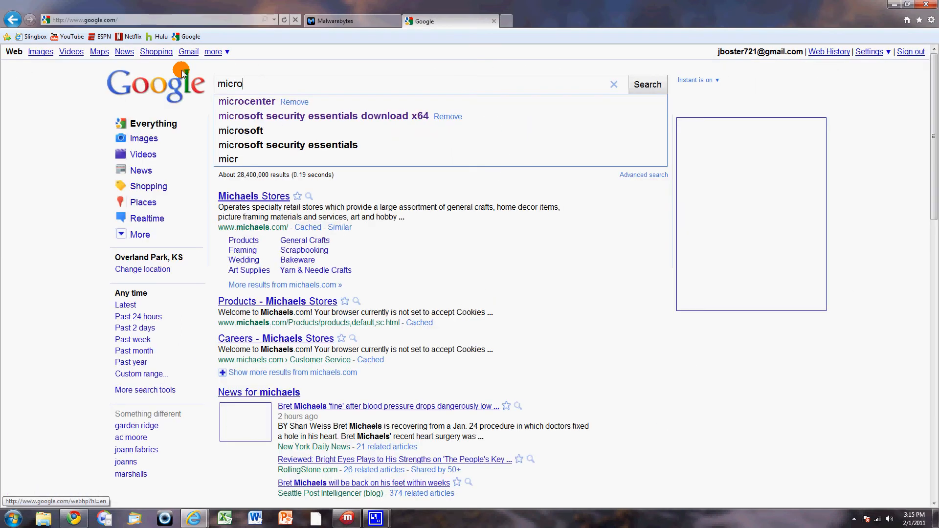
pyautogui.click(247, 101)
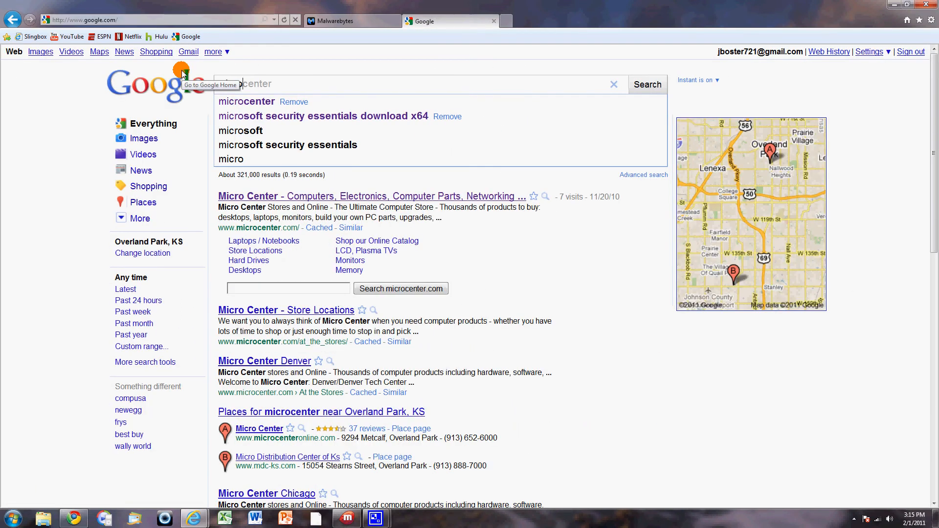
pyautogui.click(322, 117)
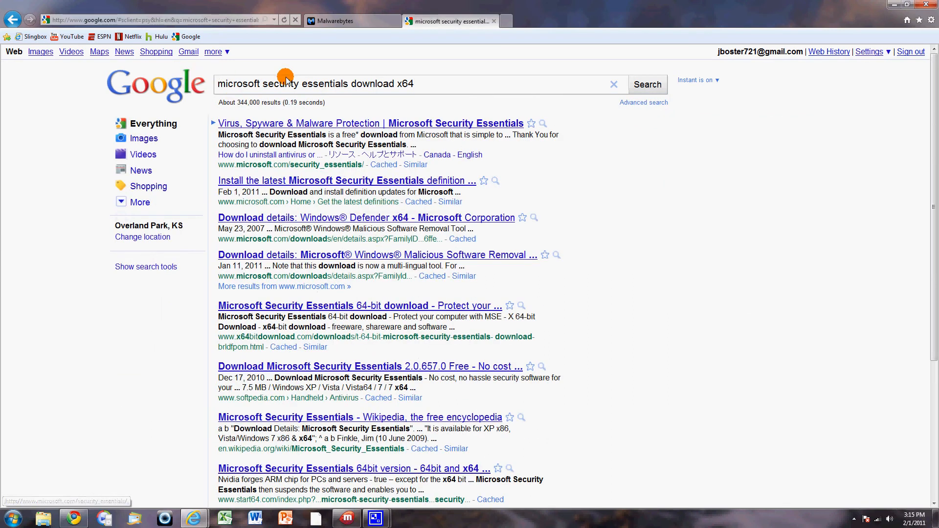
pyautogui.doubleClick(373, 84)
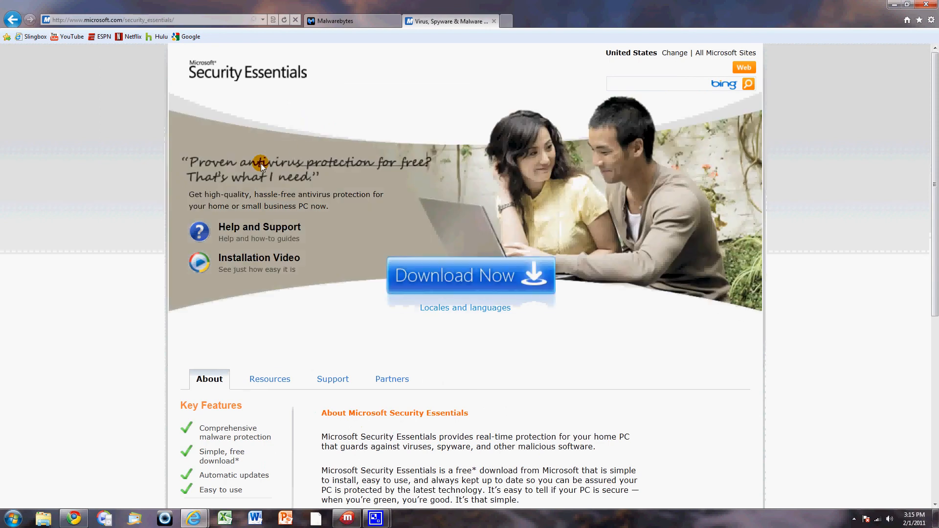
pyautogui.moveTo(475, 275)
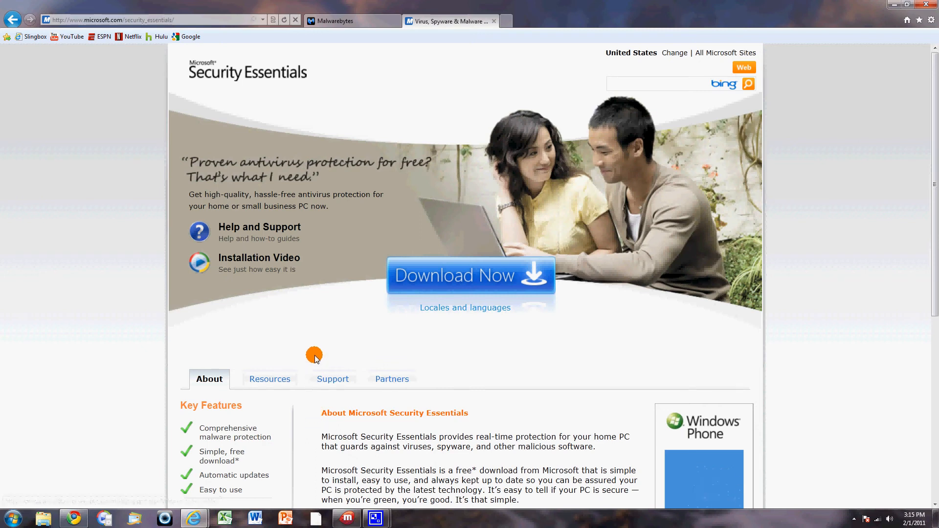
pyautogui.moveTo(315, 337)
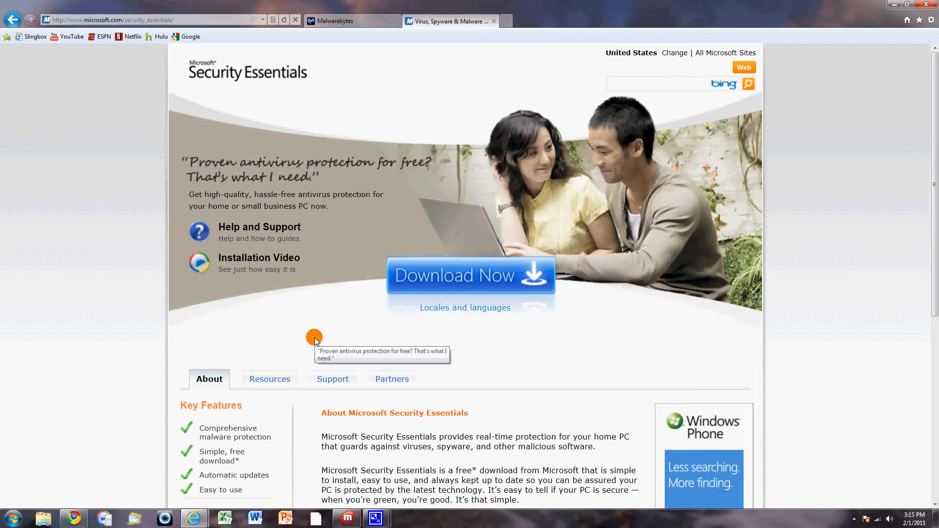
pyautogui.moveTo(400, 366)
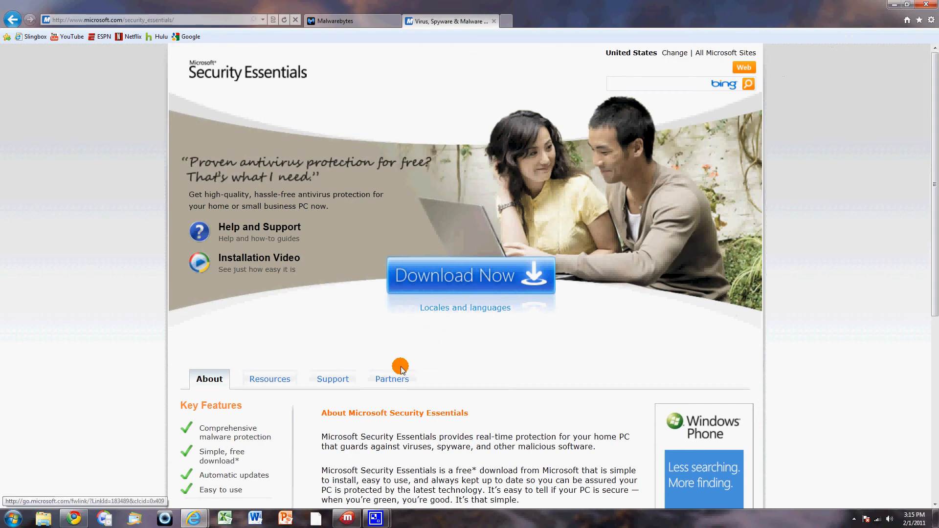
pyautogui.moveTo(237, 437)
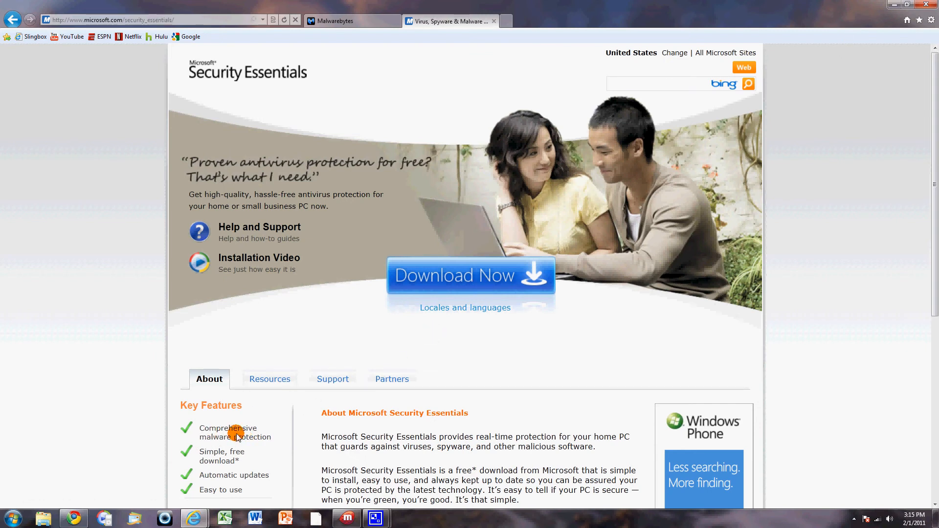
pyautogui.moveTo(251, 323)
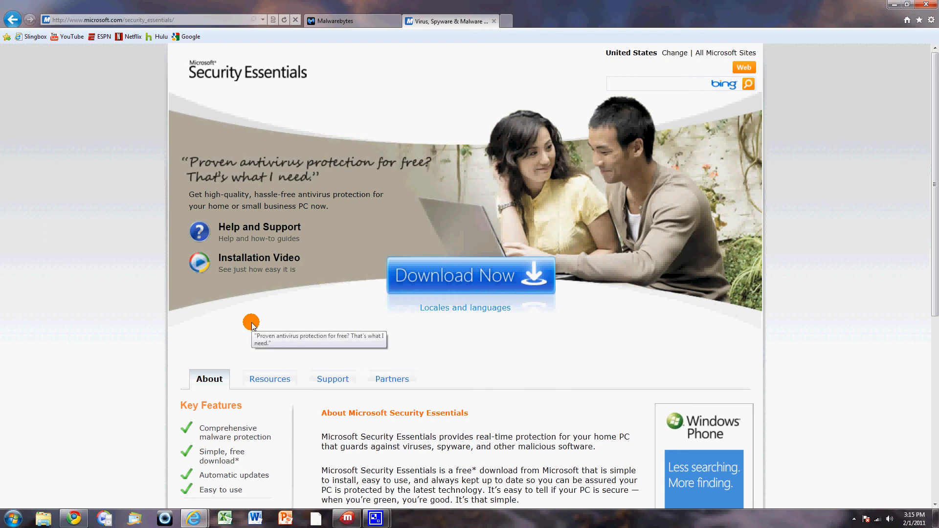
pyautogui.moveTo(359, 125)
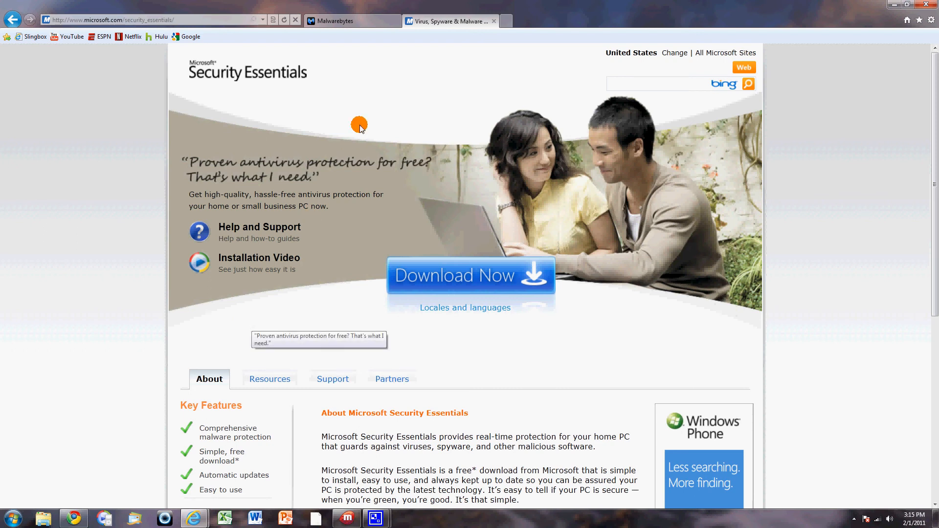
# Minimize Internet Explorer showing microsoft.com/security_essentials to reveal the desktop.
pyautogui.click(933, 3)
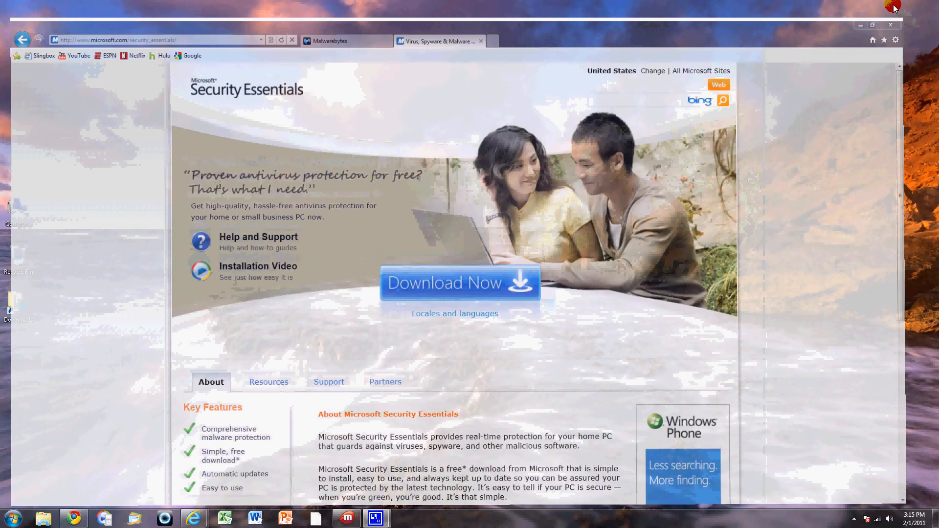
# Launch Security Essentials from the Start menu and view the Update, History and Settings tabs.
pyautogui.click(8, 518)
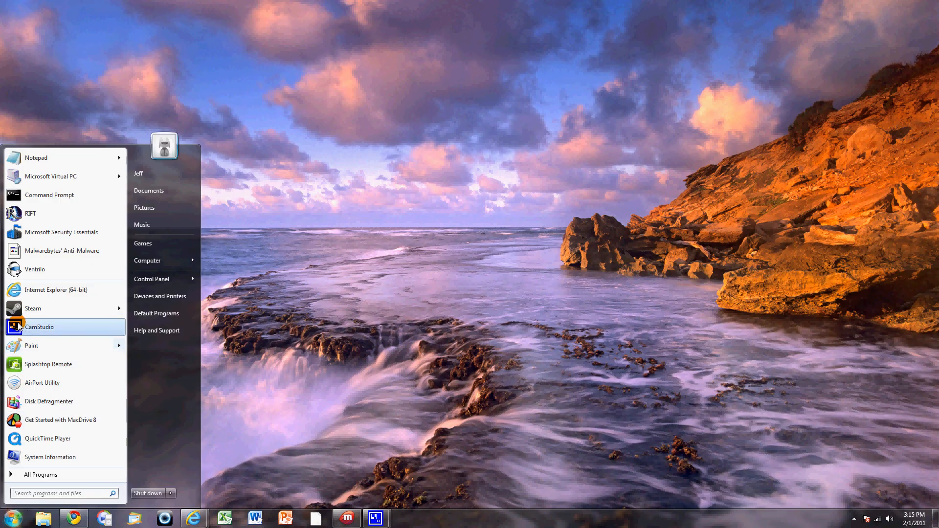
pyautogui.moveTo(60, 233)
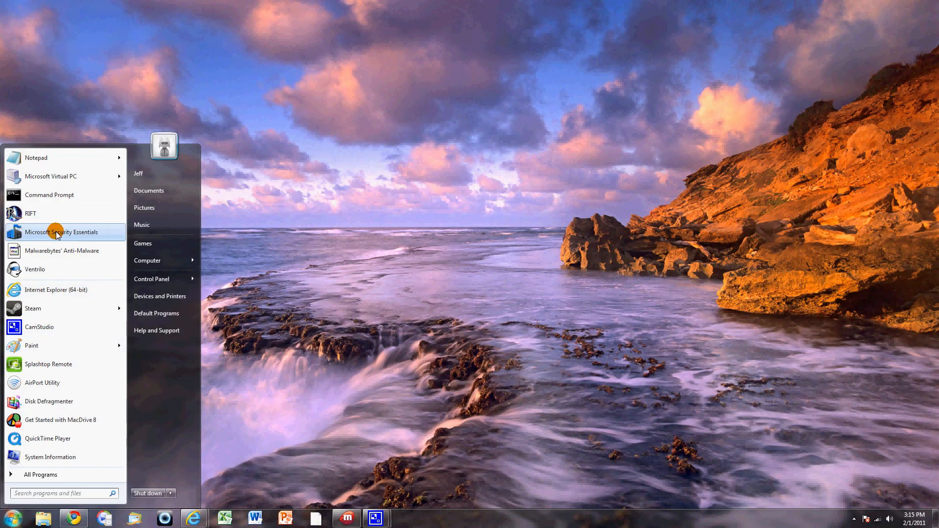
pyautogui.click(63, 232)
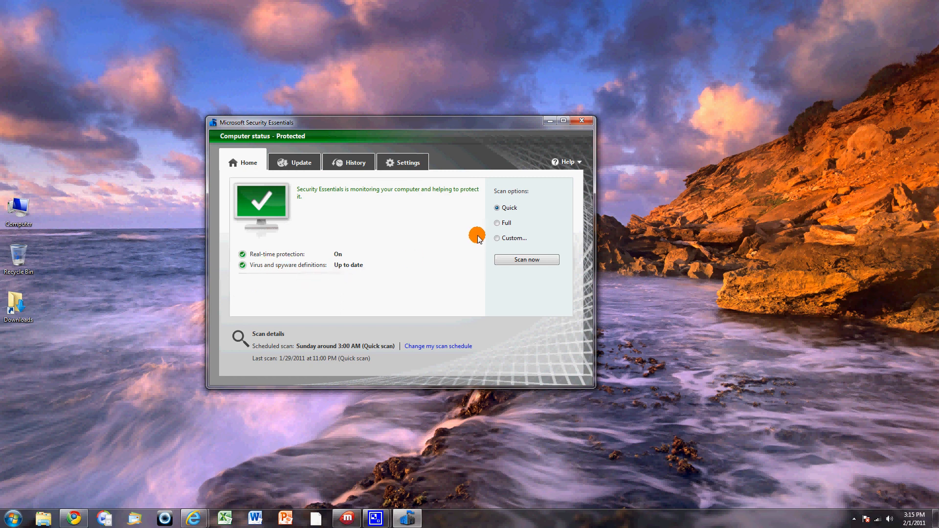
pyautogui.click(294, 162)
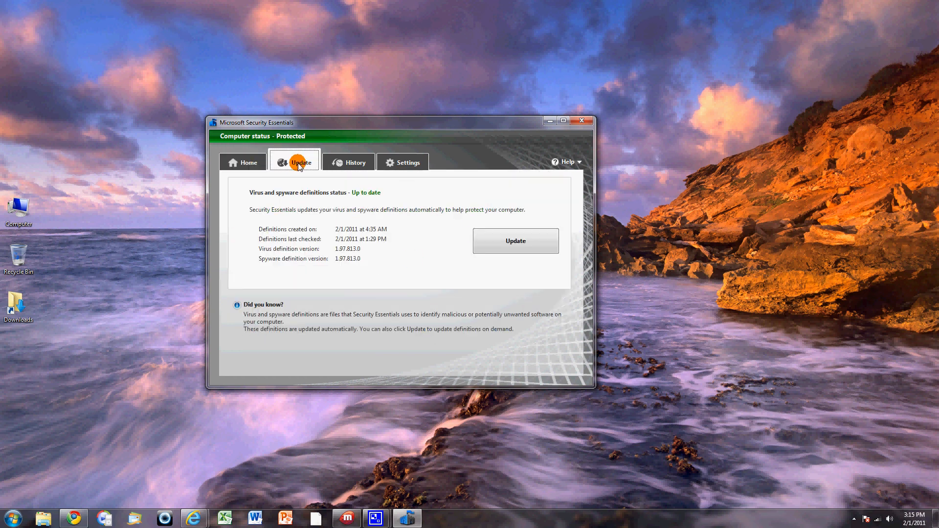
pyautogui.moveTo(286, 247)
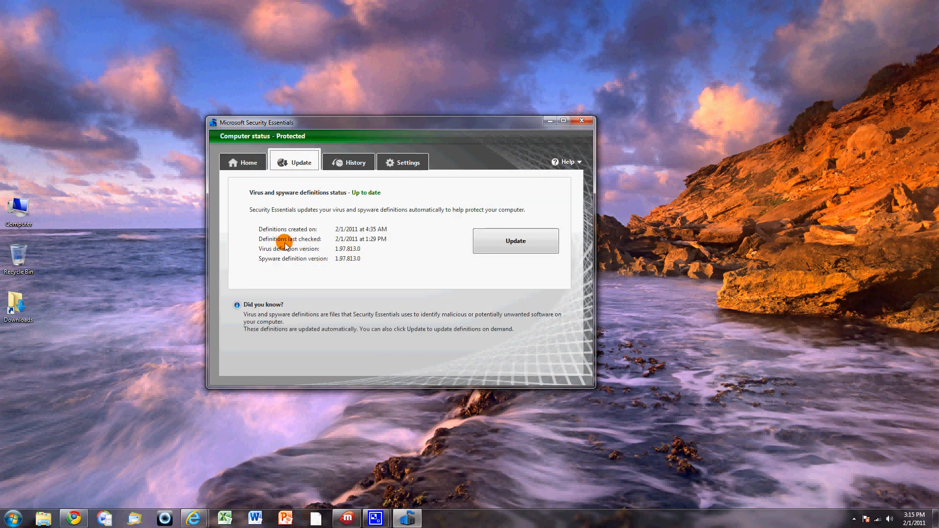
pyautogui.moveTo(372, 244)
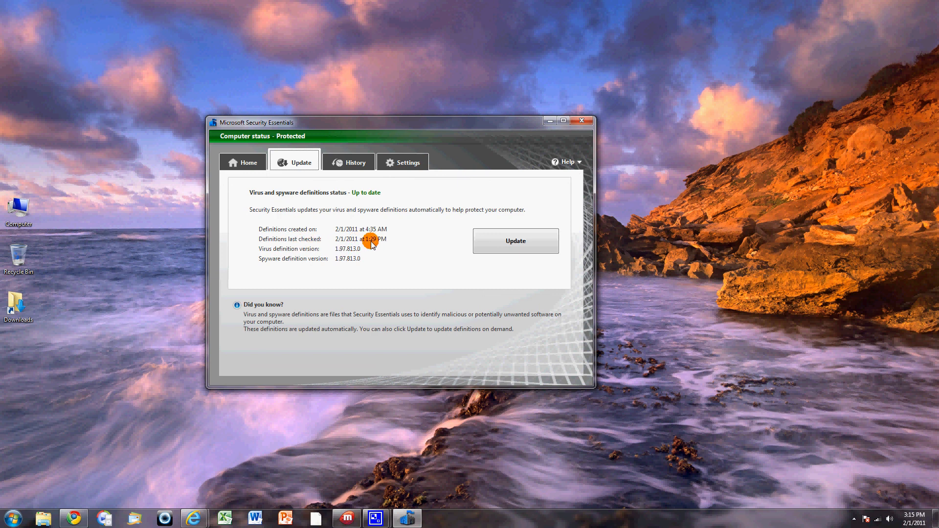
pyautogui.moveTo(356, 213)
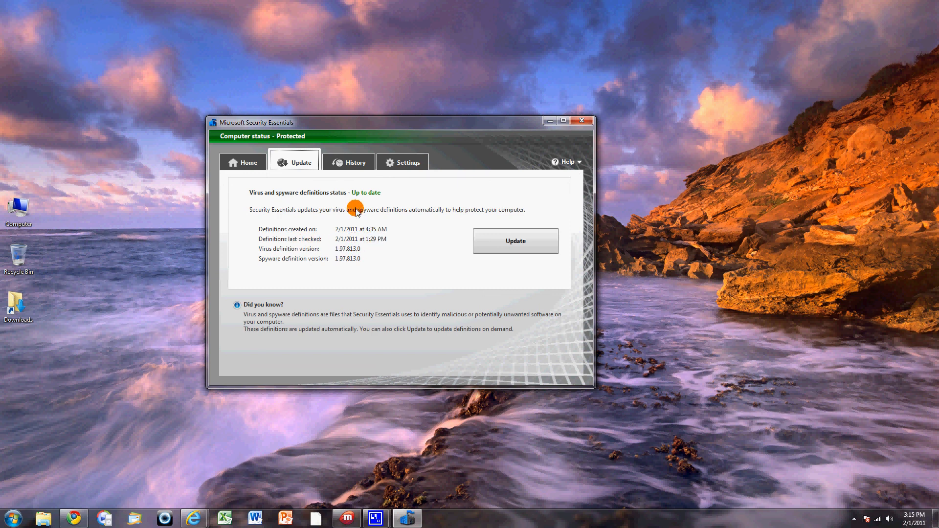
pyautogui.click(349, 163)
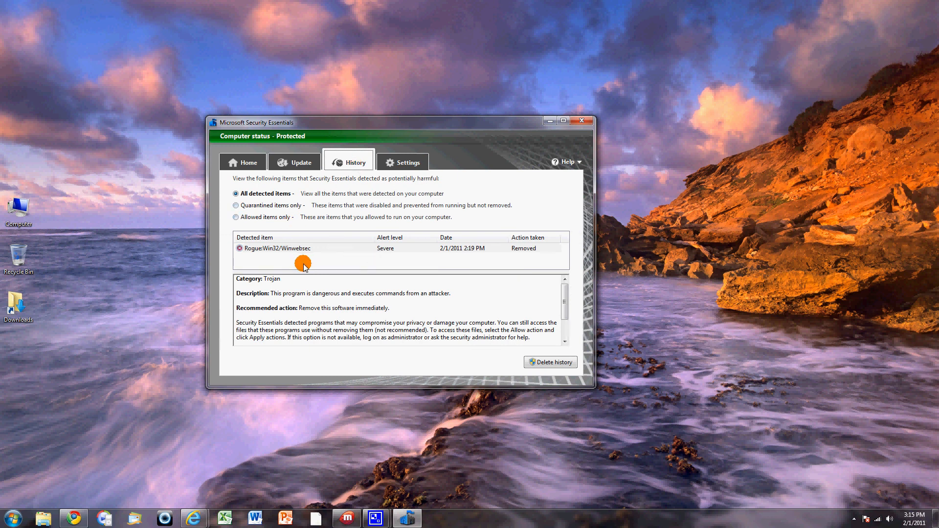
pyautogui.moveTo(438, 253)
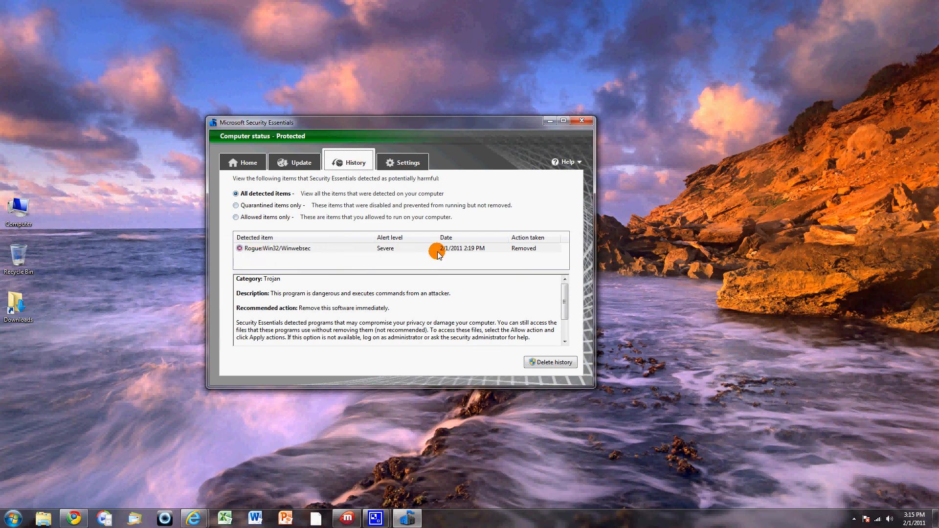
pyautogui.click(402, 163)
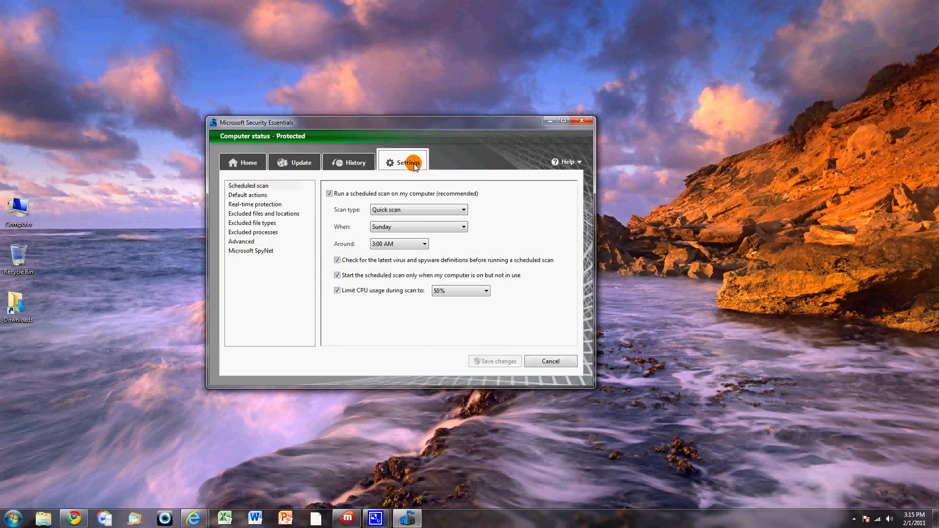
pyautogui.moveTo(396, 226)
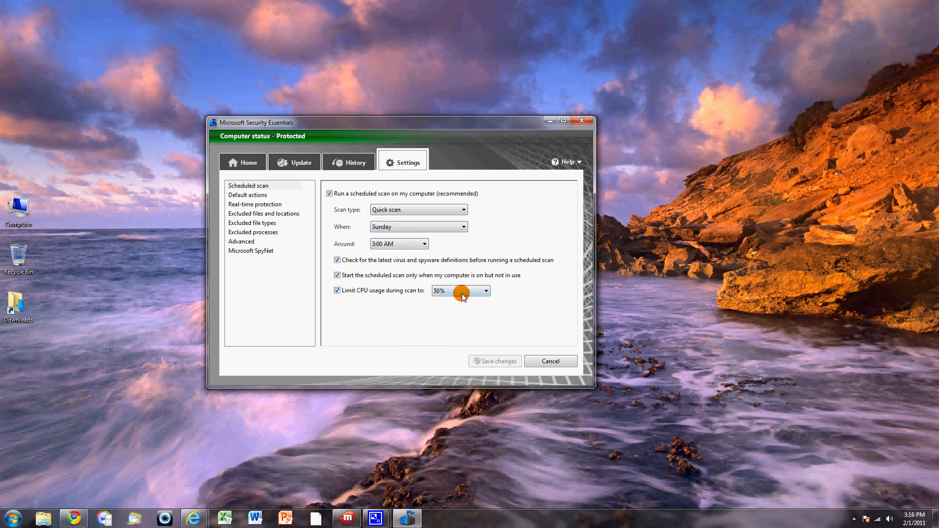
# Set the scheduled-scan CPU limit to 70% and save, view Excluded file types, then close.
pyautogui.click(486, 291)
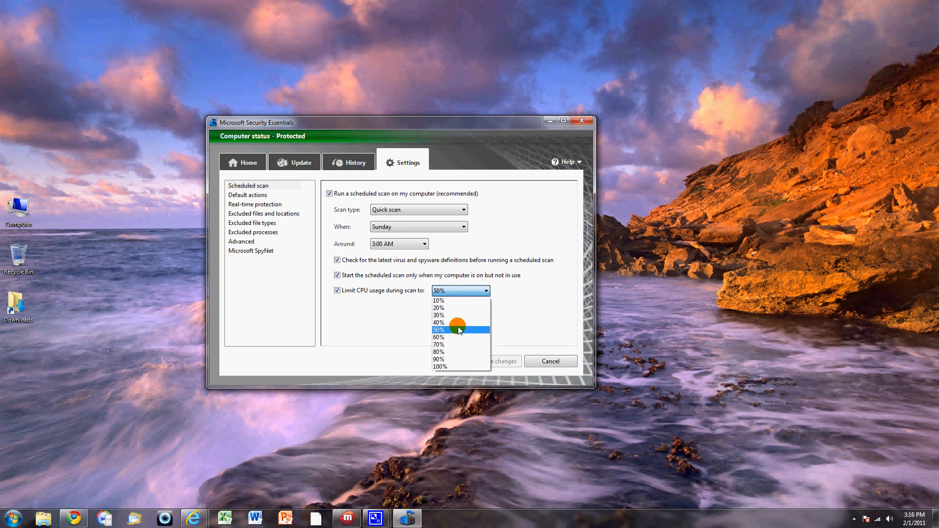
pyautogui.moveTo(435, 323)
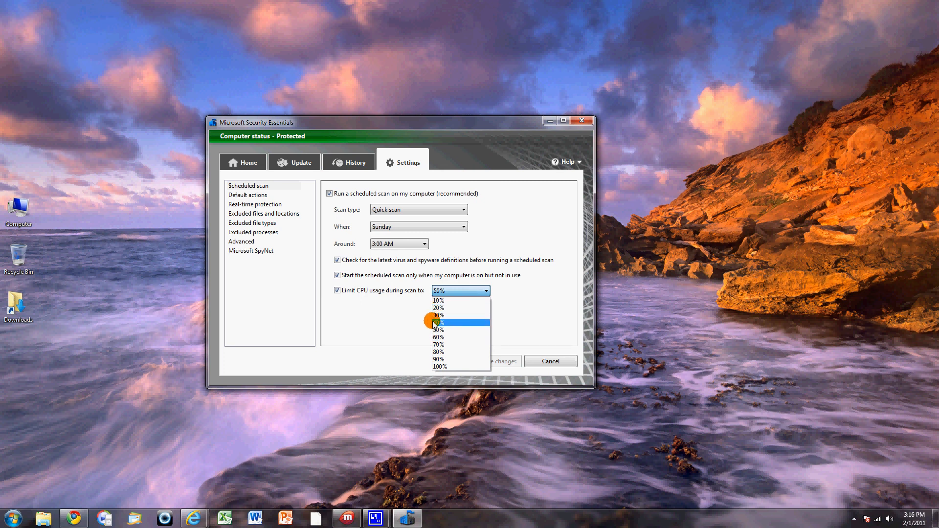
pyautogui.moveTo(457, 345)
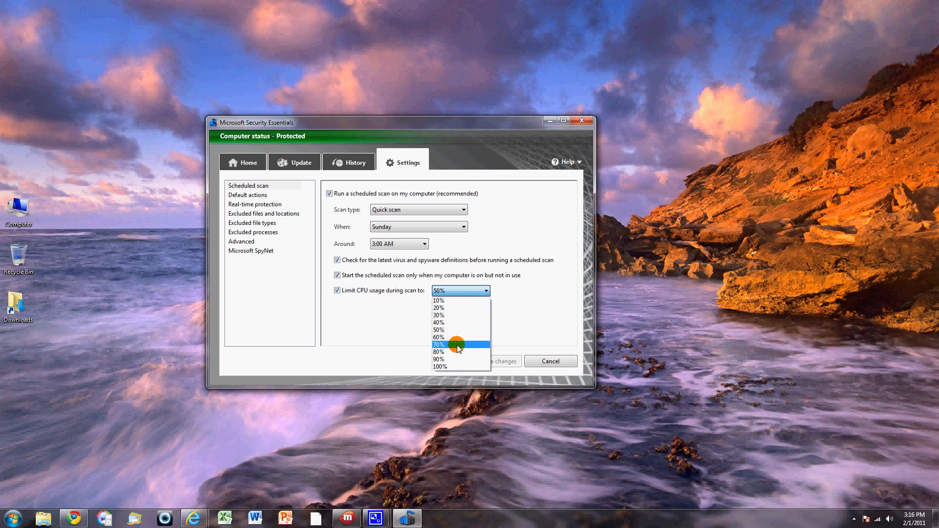
pyautogui.click(456, 344)
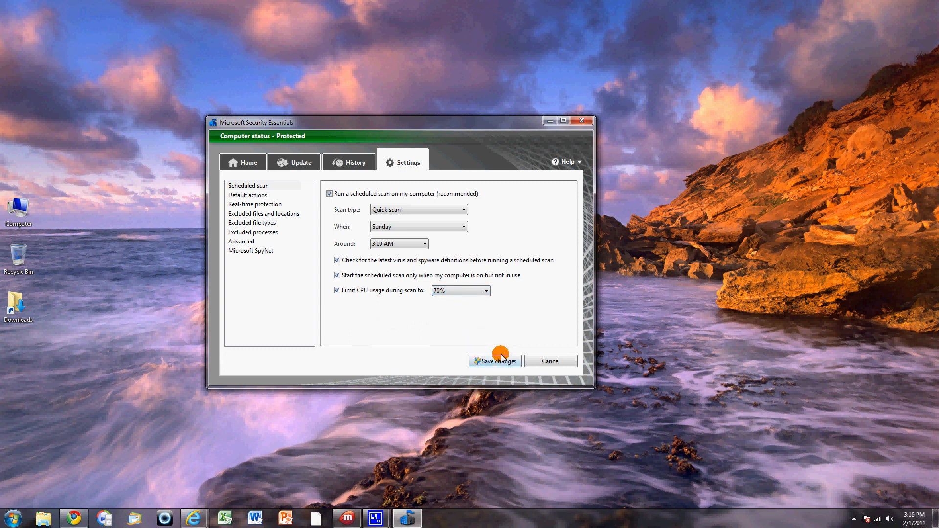
pyautogui.click(248, 185)
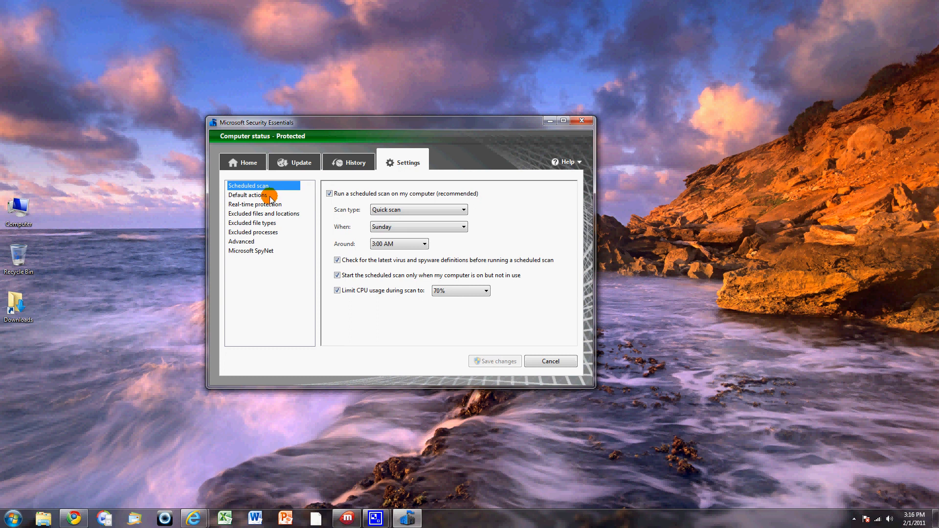
pyautogui.click(252, 223)
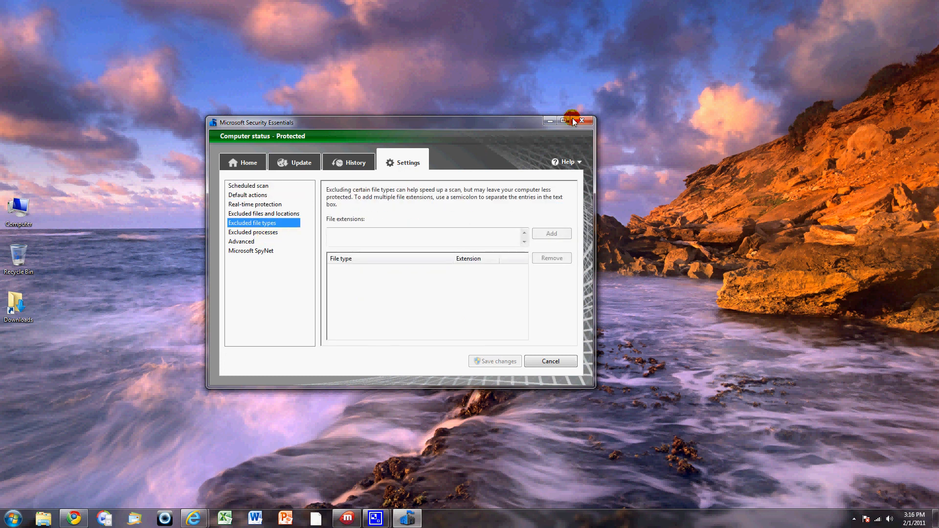
pyautogui.click(581, 121)
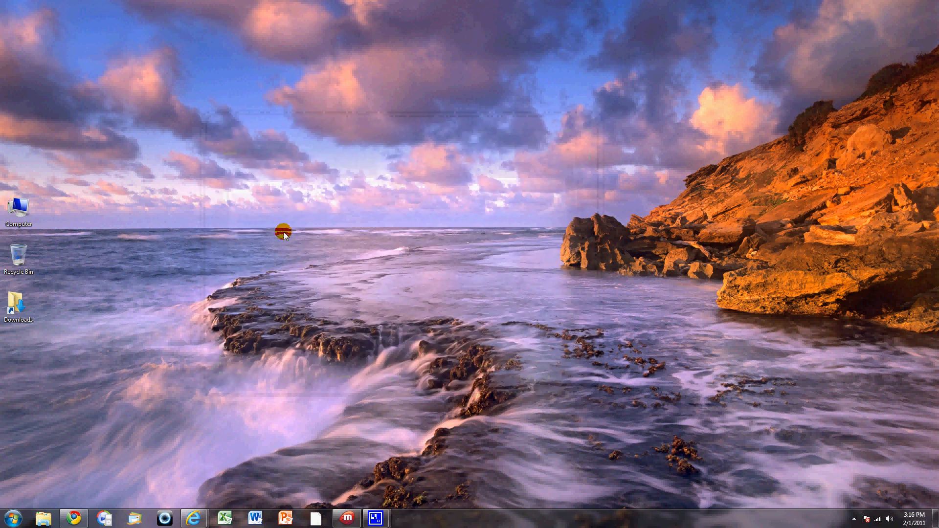
pyautogui.moveTo(111, 410)
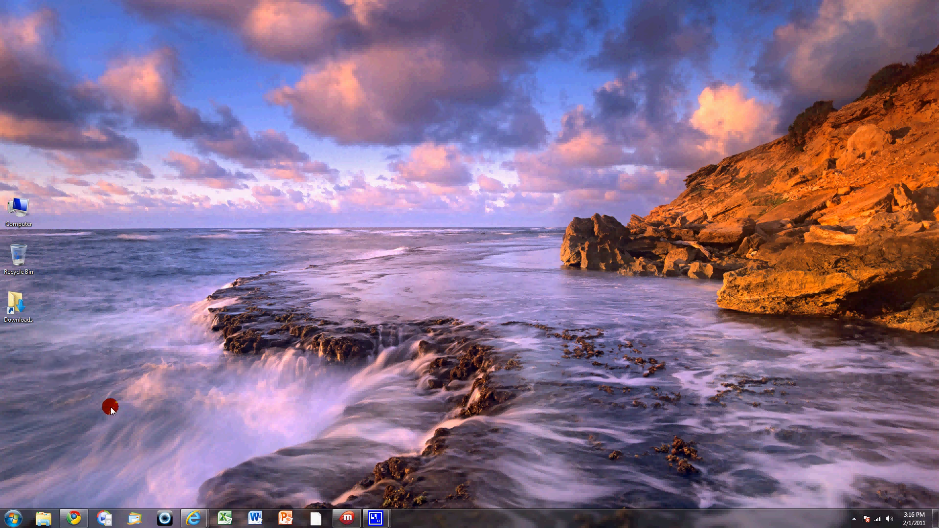